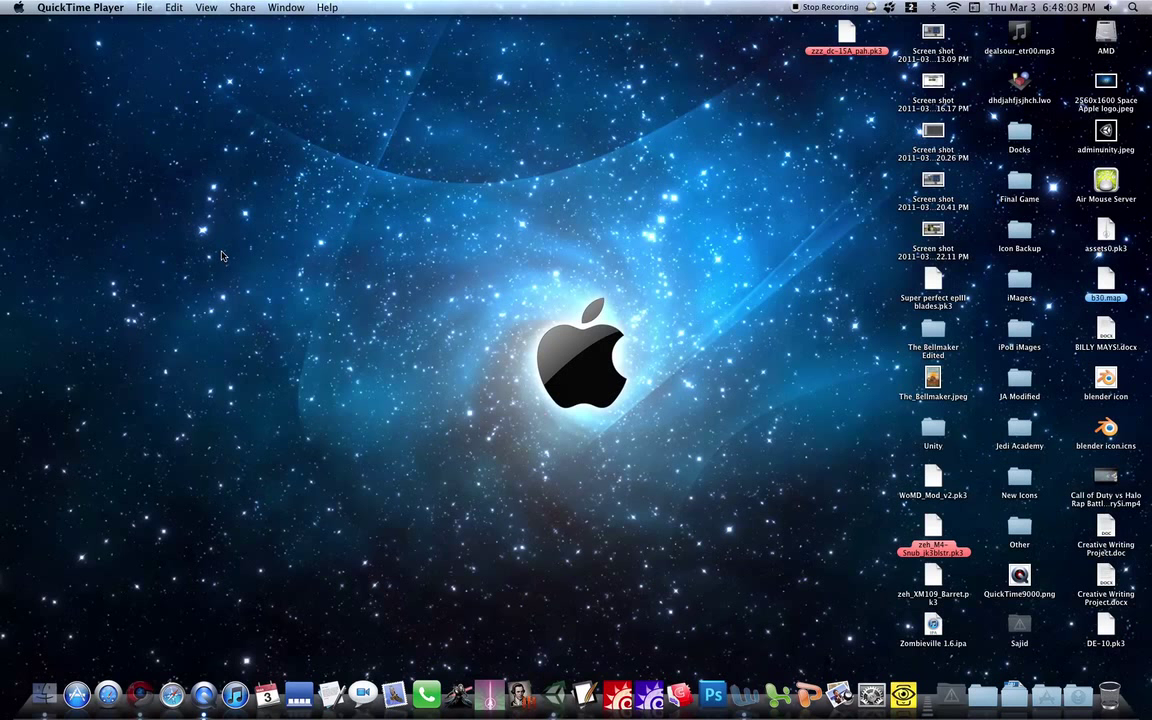
pyautogui.moveTo(494, 528)
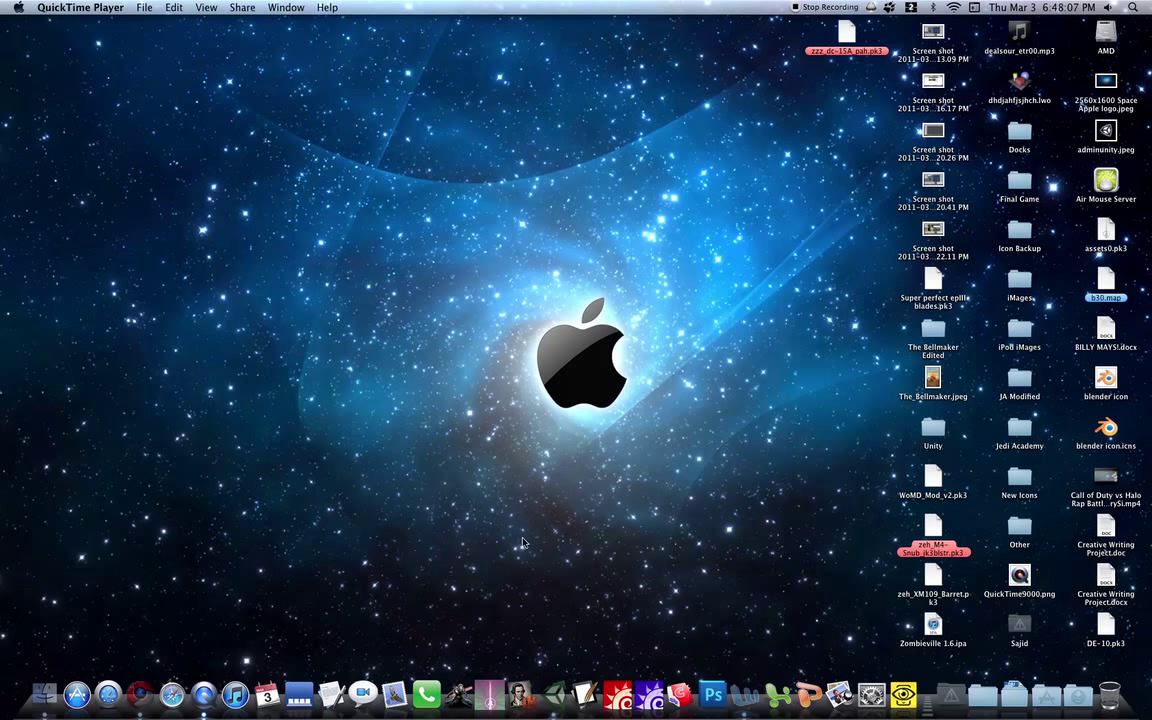
pyautogui.moveTo(576, 612)
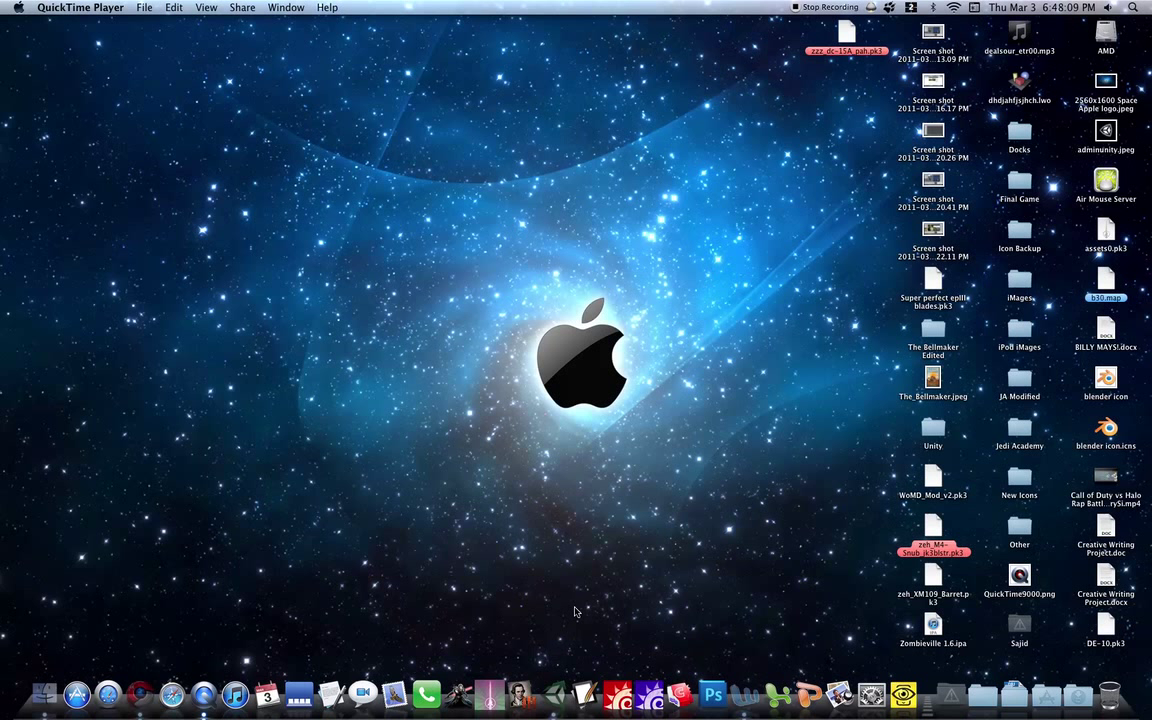
pyautogui.moveTo(554, 692)
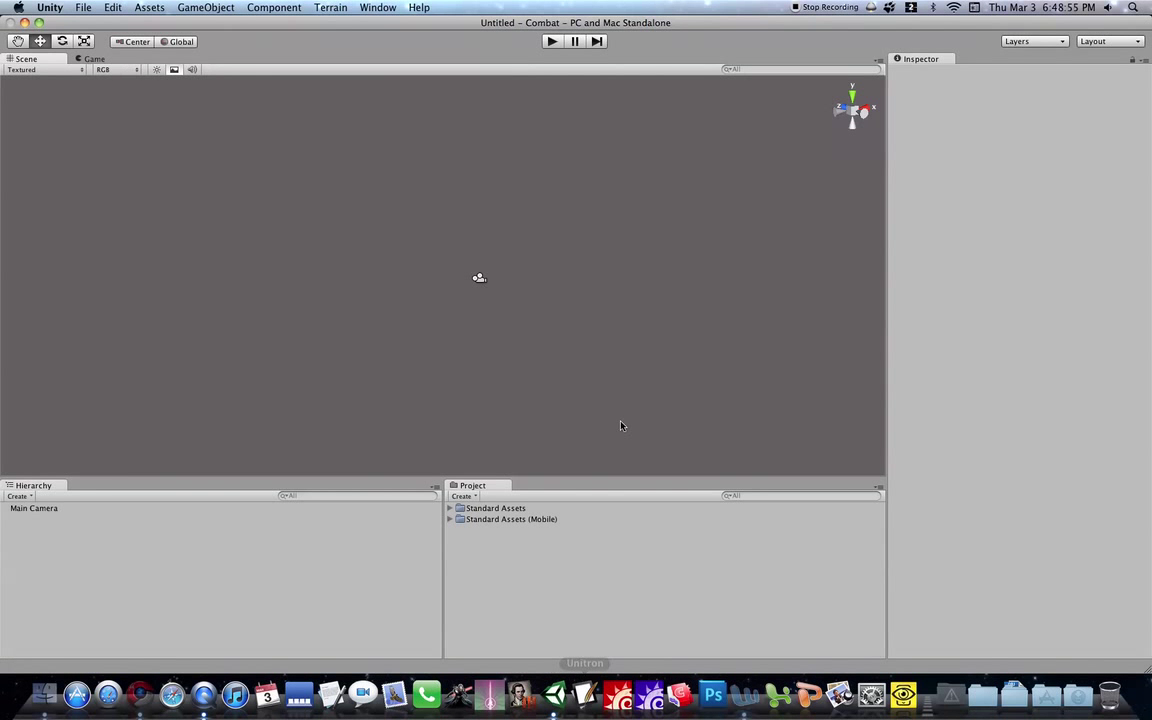
pyautogui.moveTo(888, 348)
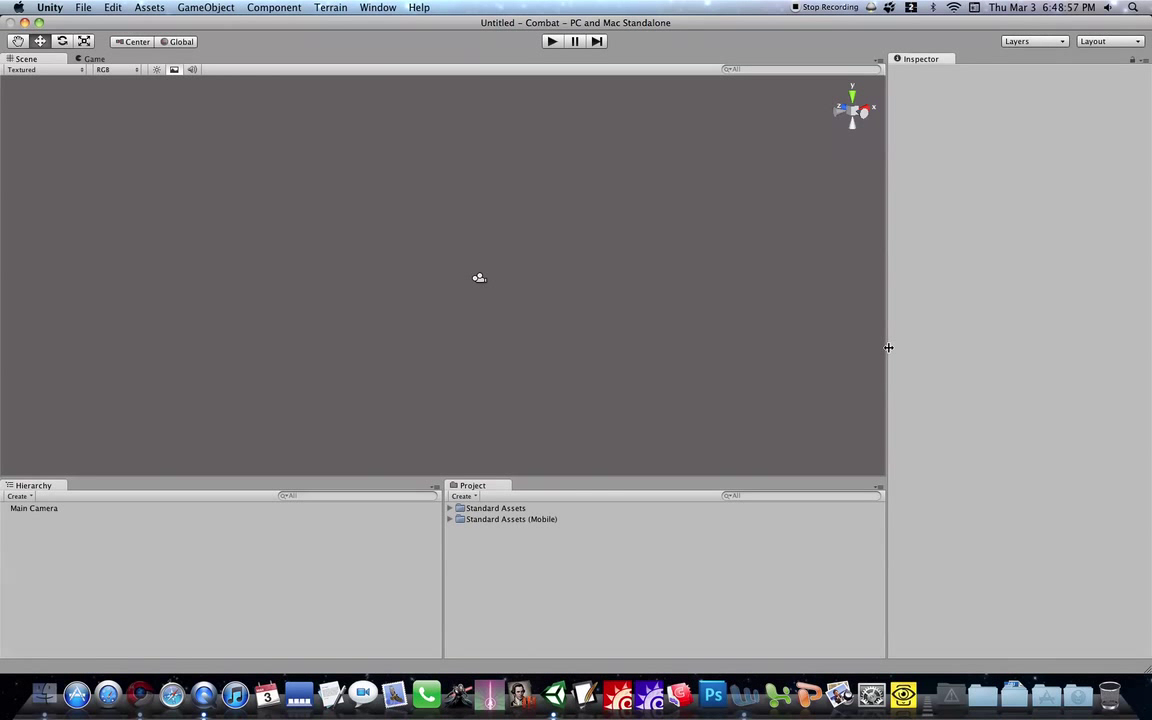
# - Widen the scene view by moving the Inspector divider, then choose File > Open Project
pyautogui.moveTo(888, 348); pyautogui.dragTo(908, 348)
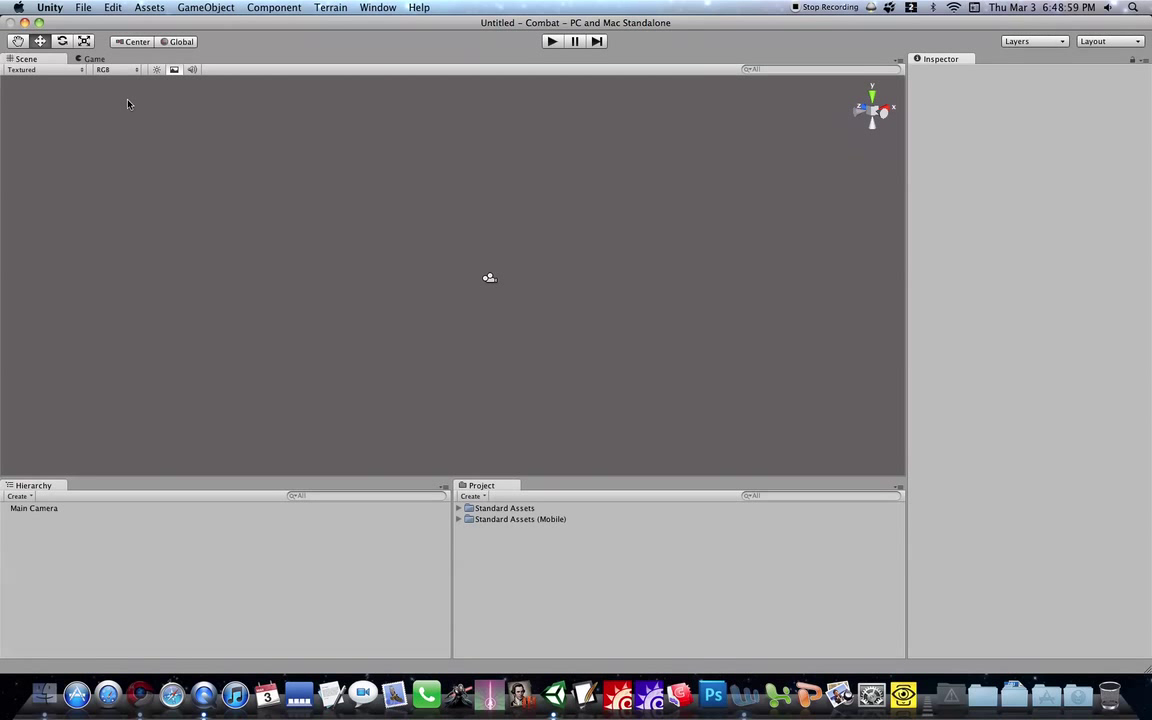
pyautogui.click(84, 8)
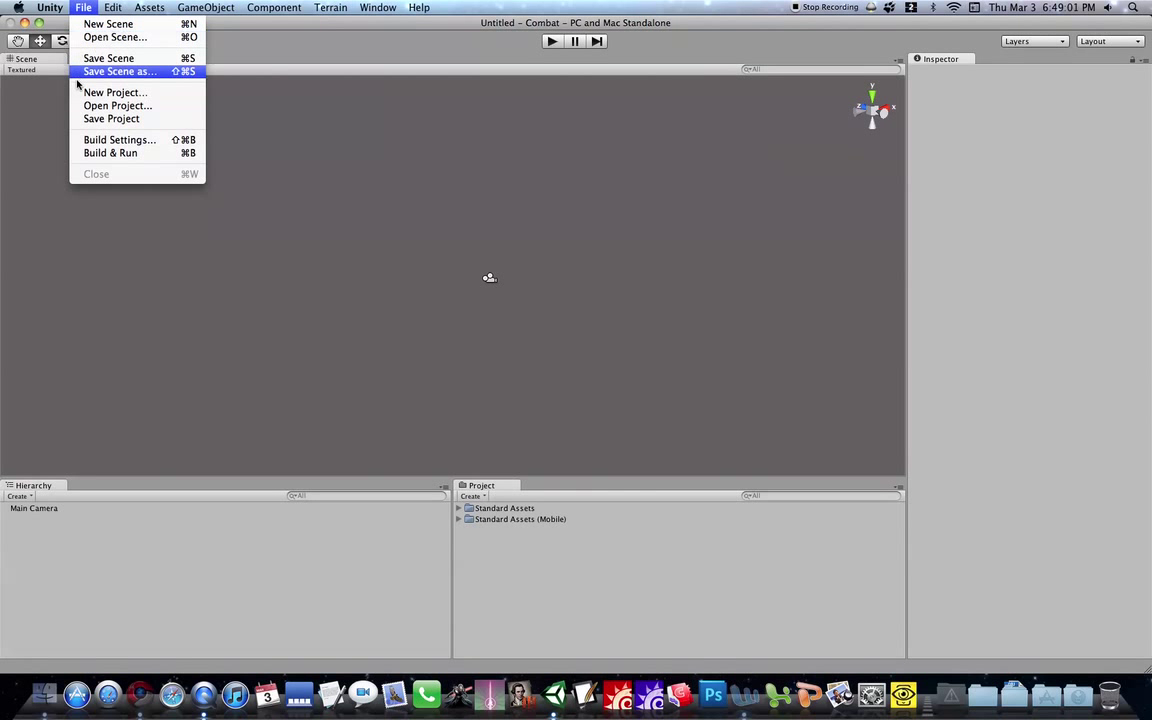
pyautogui.moveTo(116, 104)
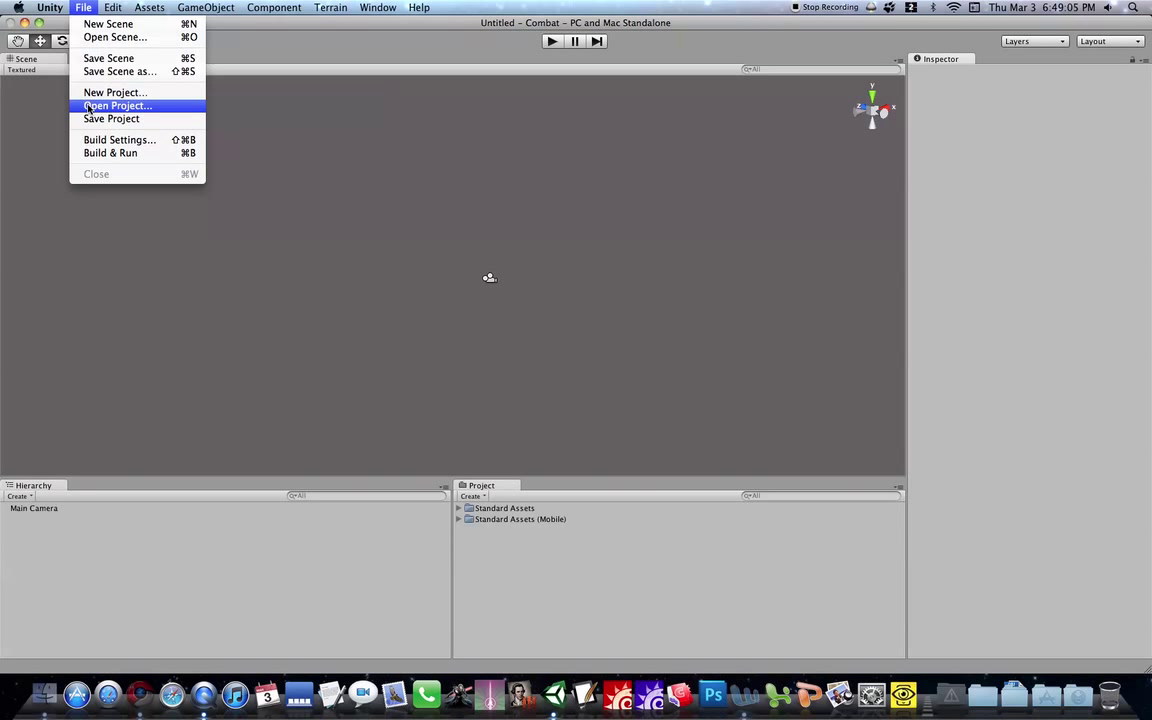
pyautogui.click(116, 104)
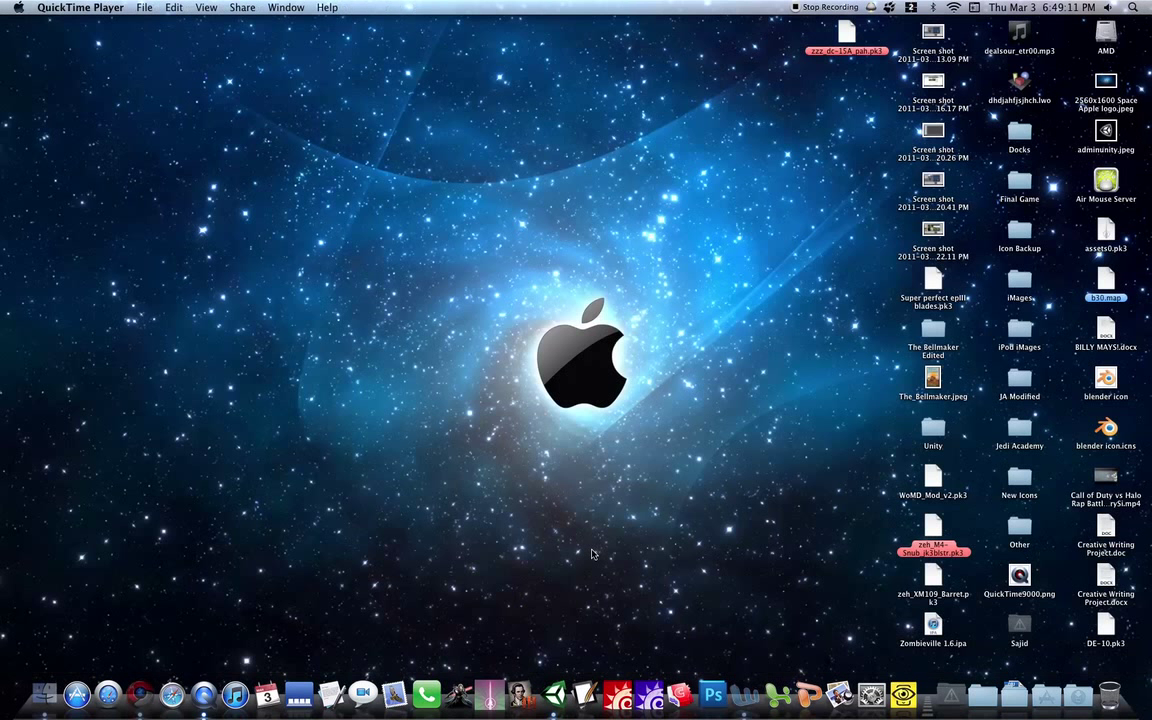
pyautogui.moveTo(588, 540)
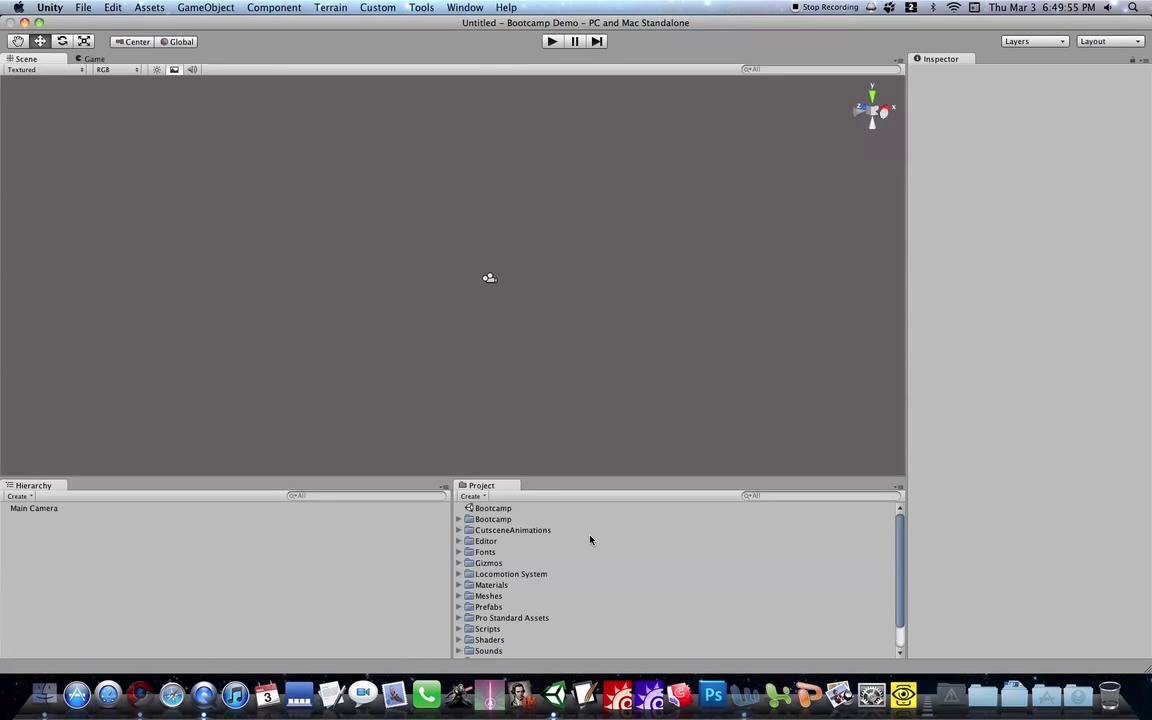
pyautogui.moveTo(512, 532)
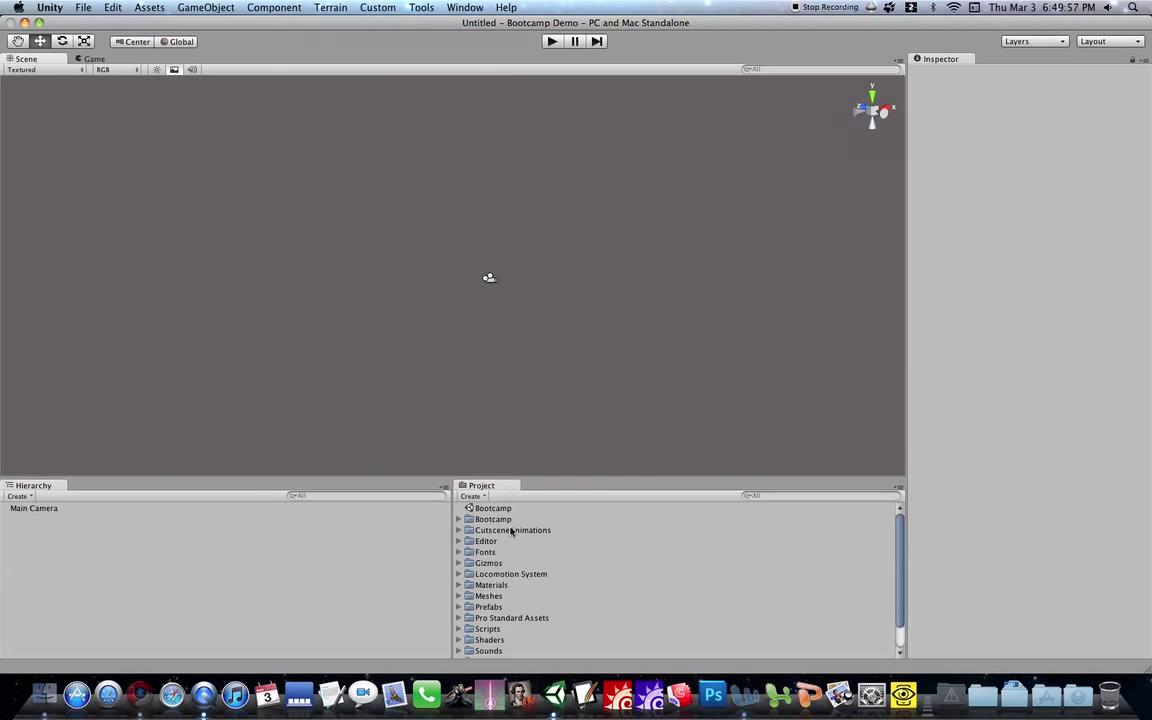
# - Load the Bootcamp scene asset from the Project panel so its terrain appears
pyautogui.click(492, 508)
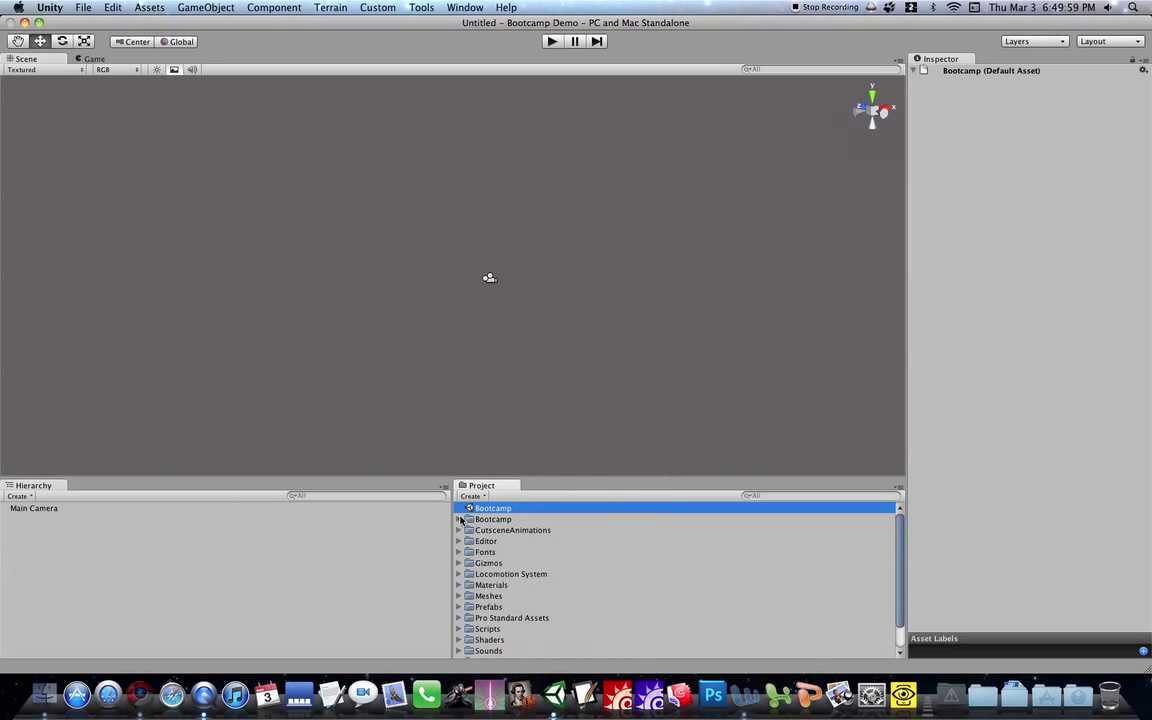
pyautogui.moveTo(444, 292)
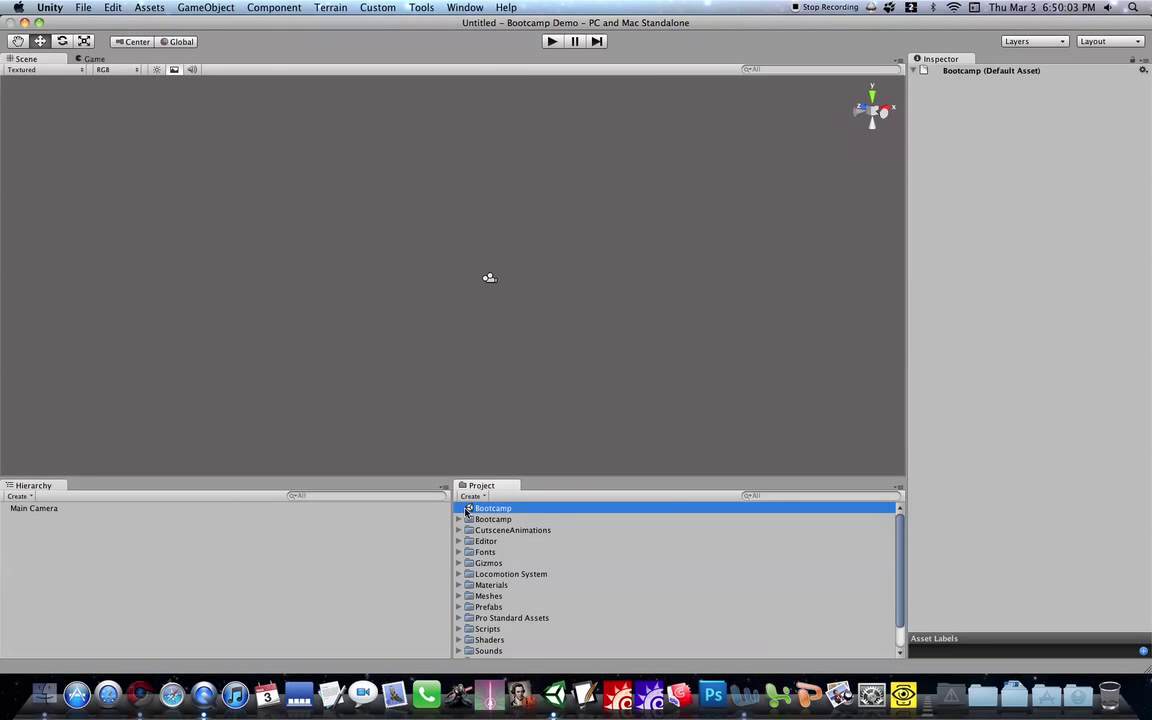
pyautogui.doubleClick(492, 508)
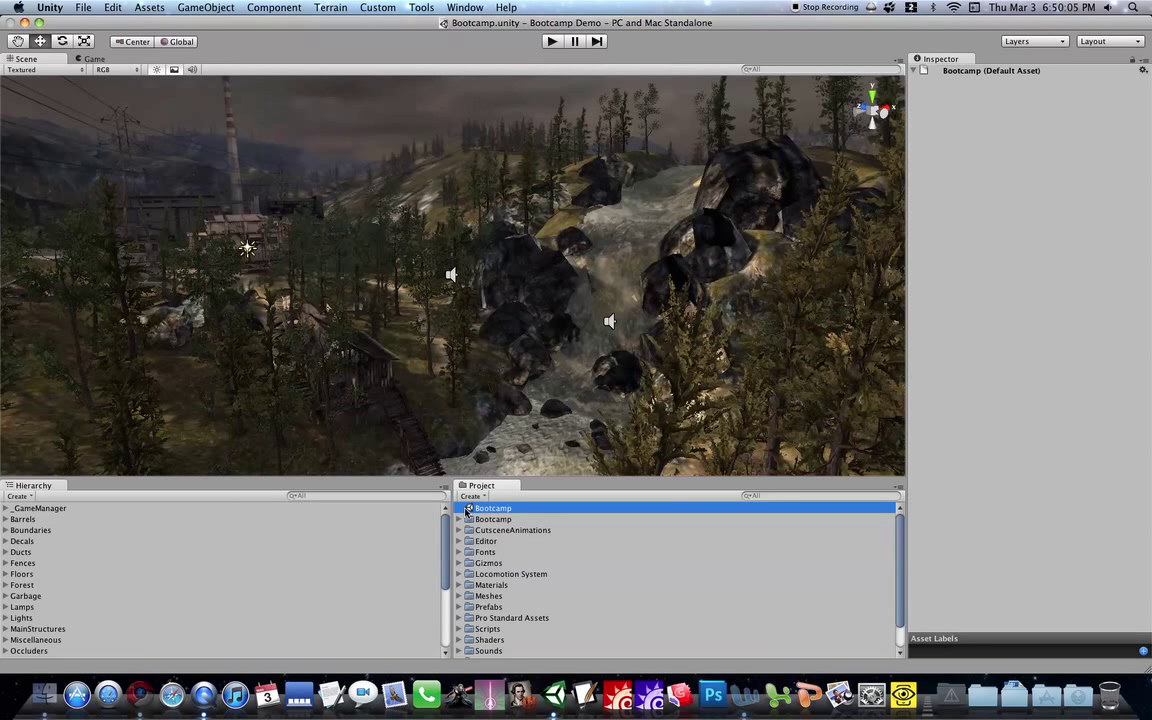
pyautogui.moveTo(452, 332)
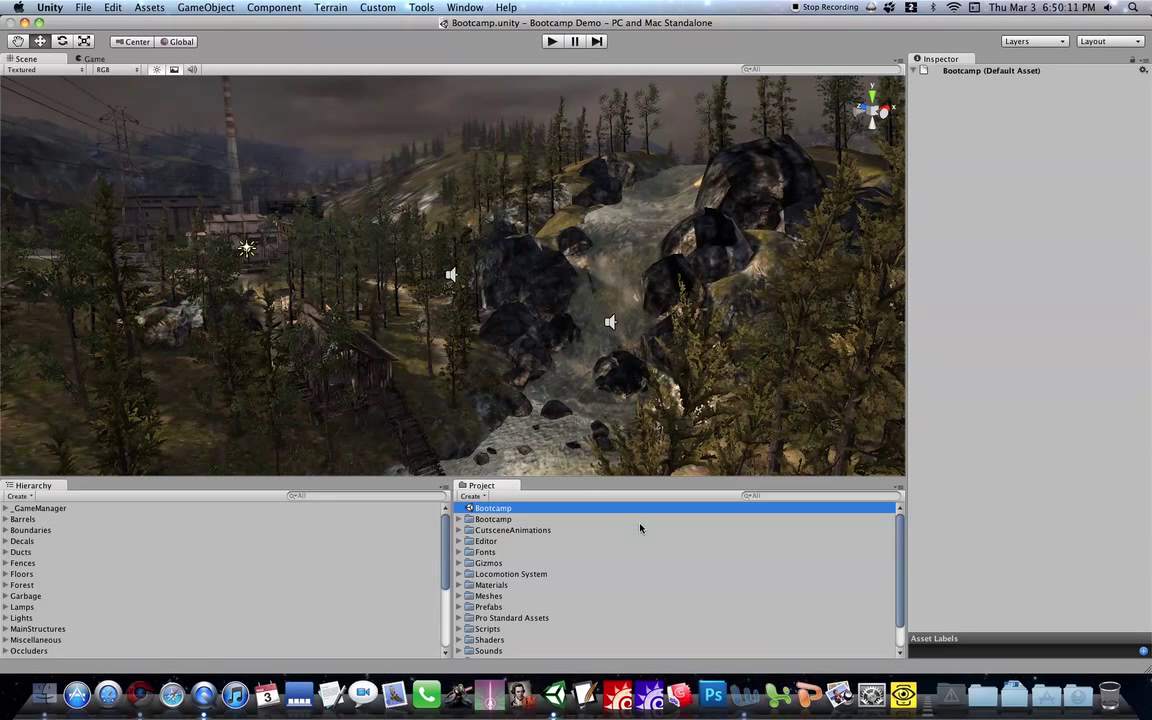
pyautogui.moveTo(88, 540)
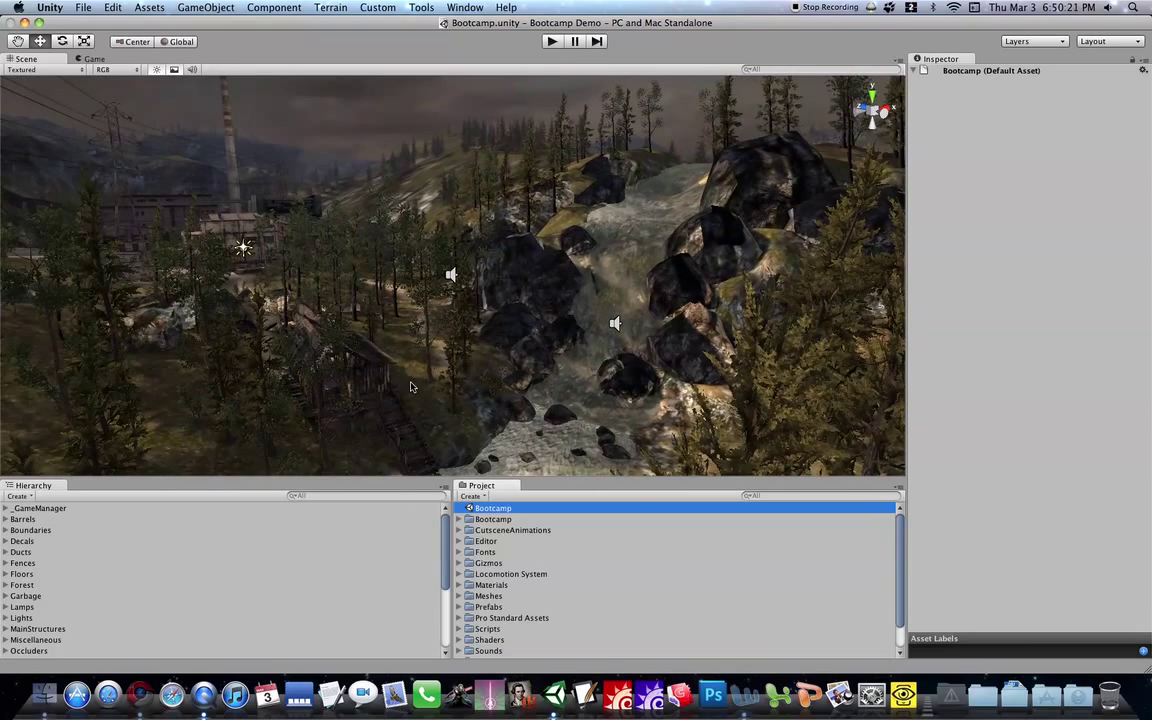
pyautogui.moveTo(964, 12)
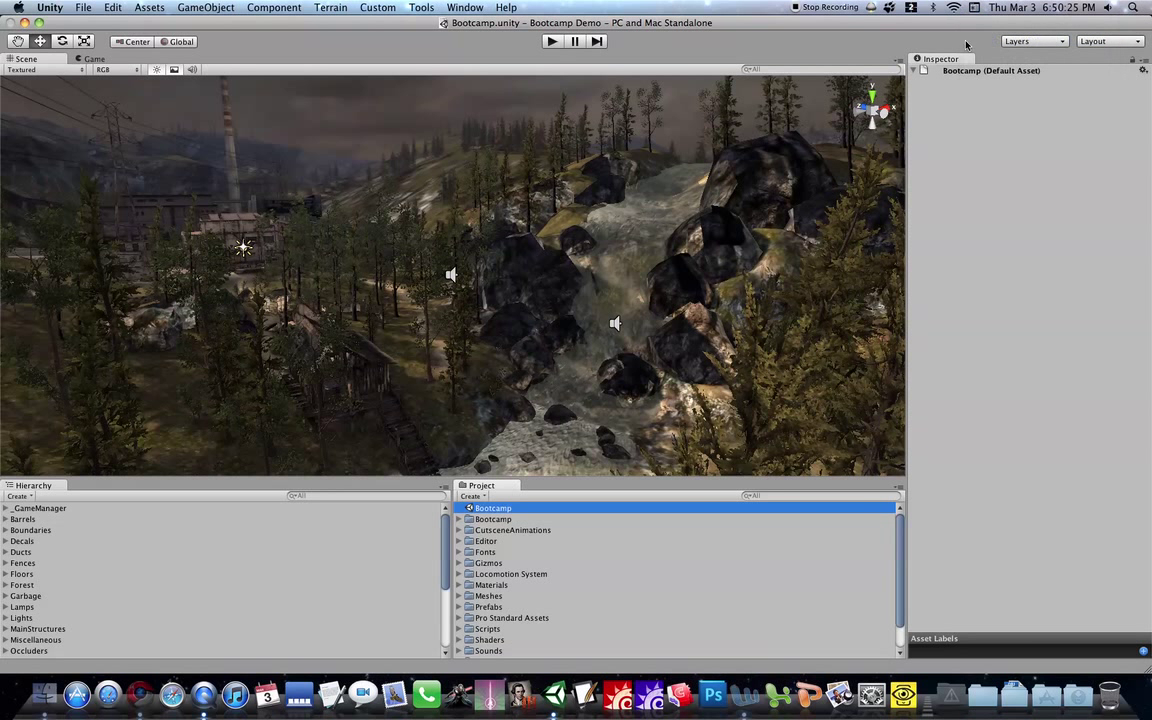
pyautogui.moveTo(698, 156)
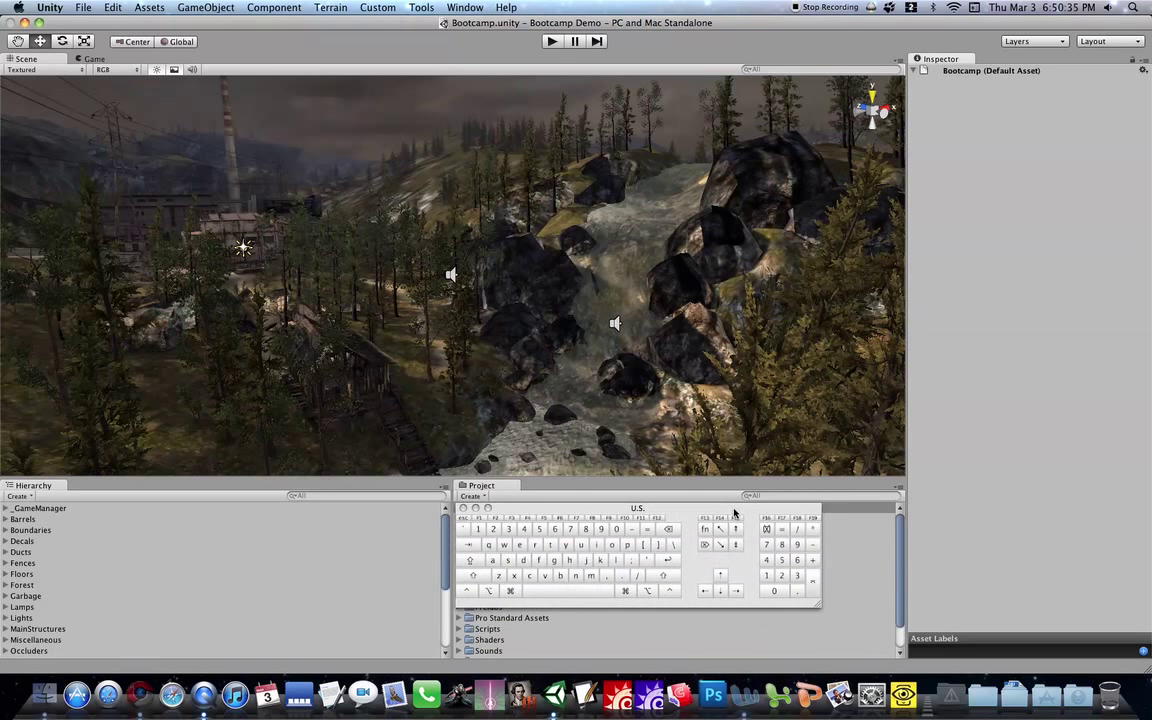
# - Select NearTerrain to show its Terrain script and collider with forest_terrain data
pyautogui.click(516, 284)
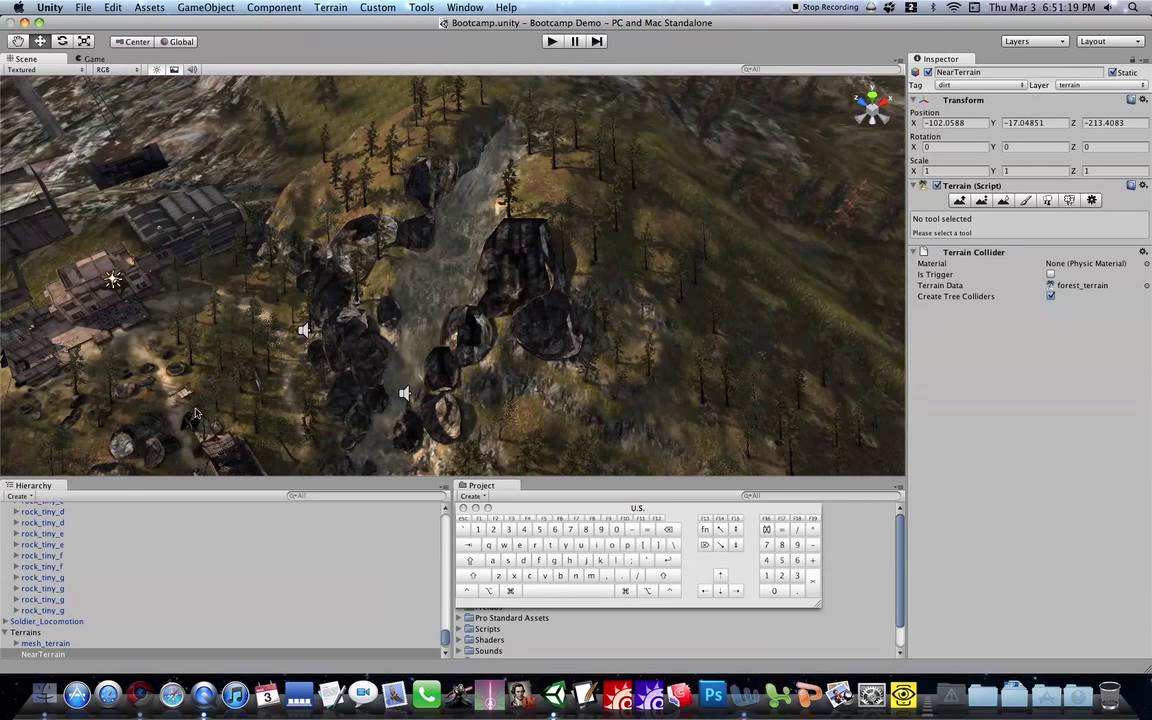
pyautogui.scroll(-3)
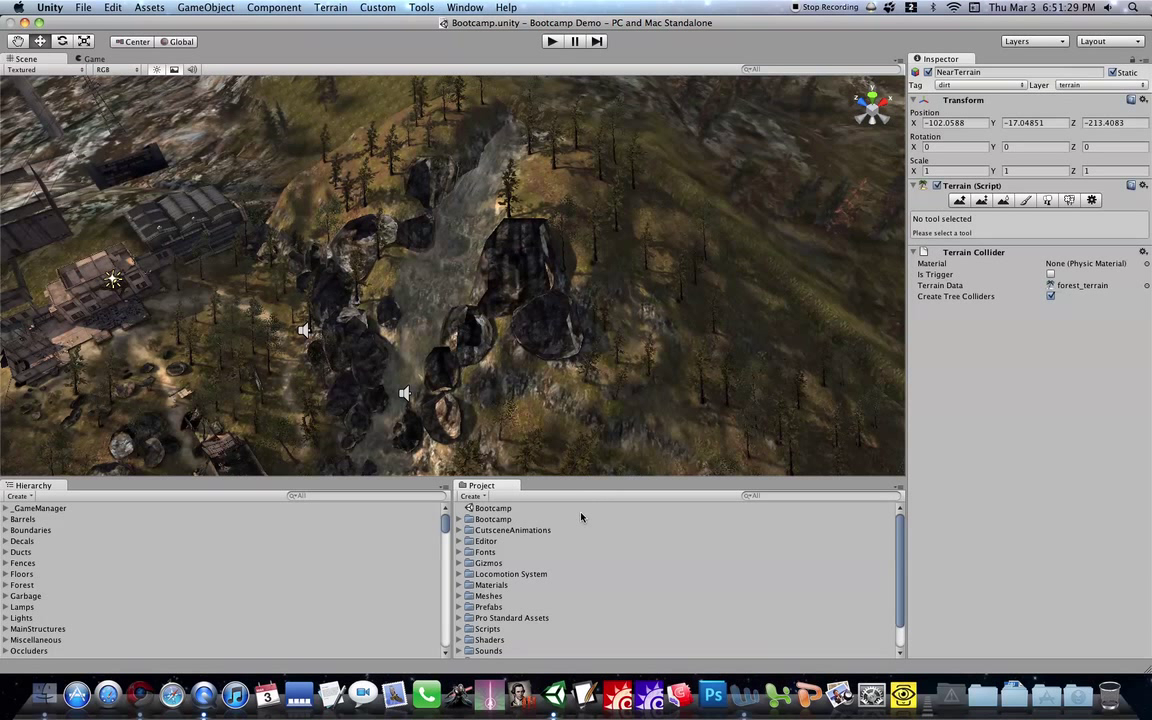
# - Fly the Scene view camera up over Bootcamp's forested hills under the cloudy sky
pyautogui.scroll(-3)
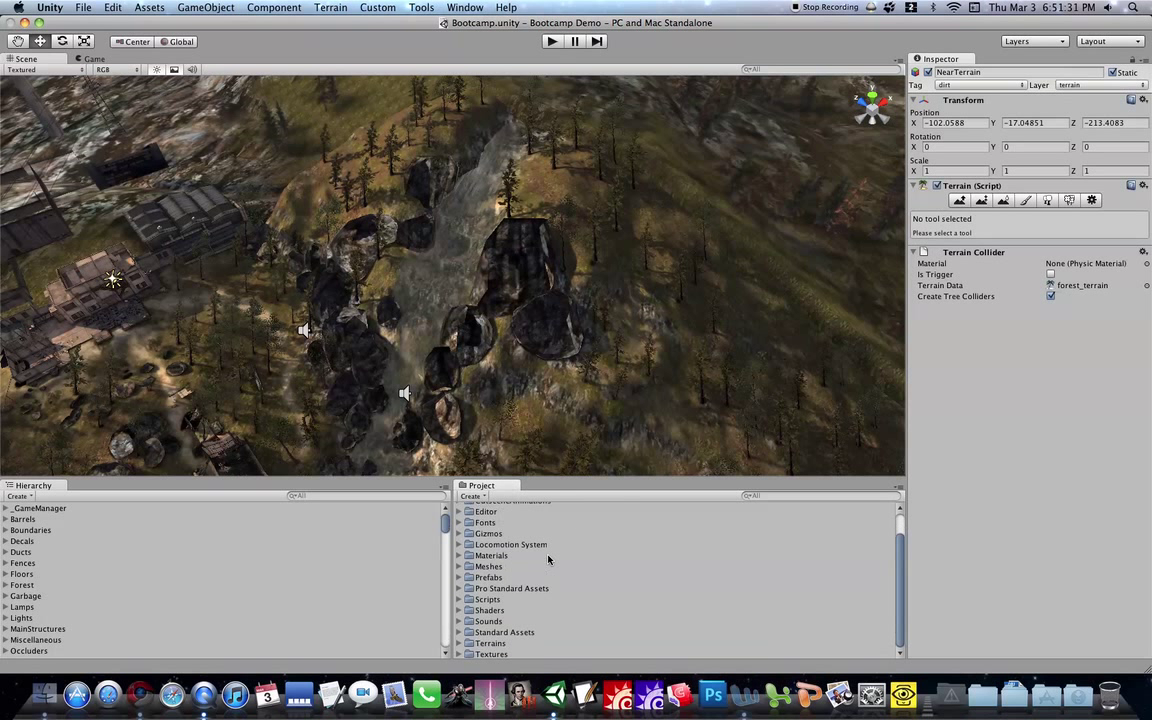
pyautogui.scroll(3)
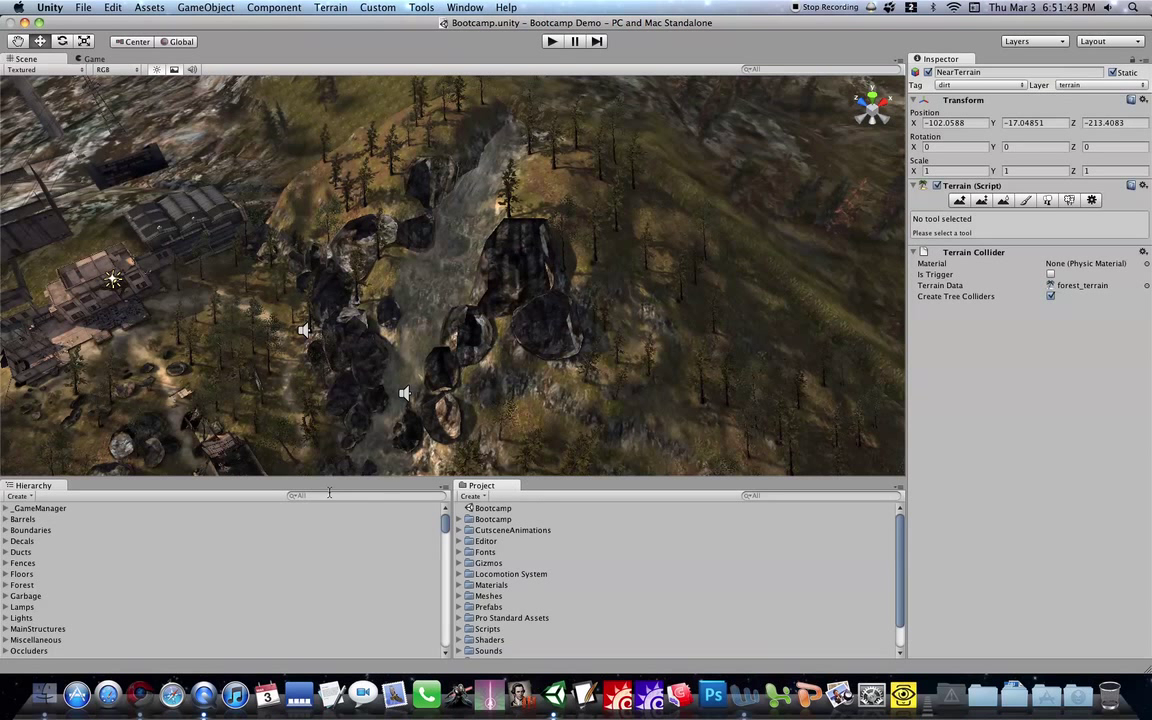
pyautogui.moveTo(64, 536)
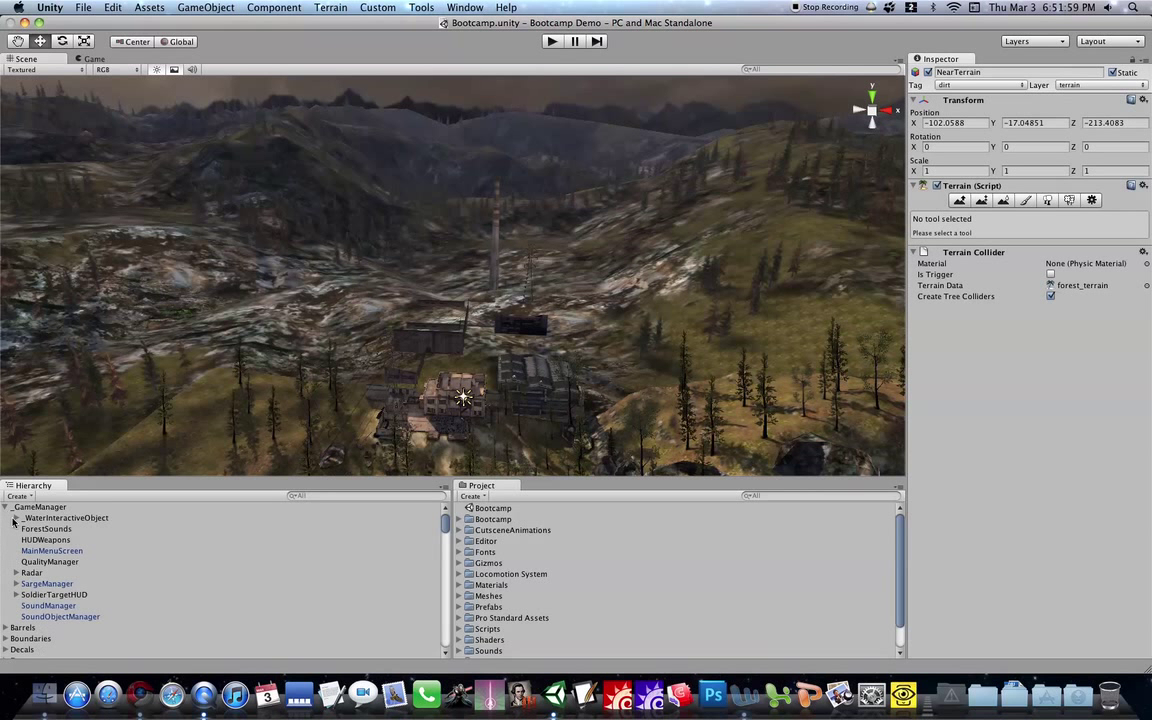
pyautogui.click(8, 508)
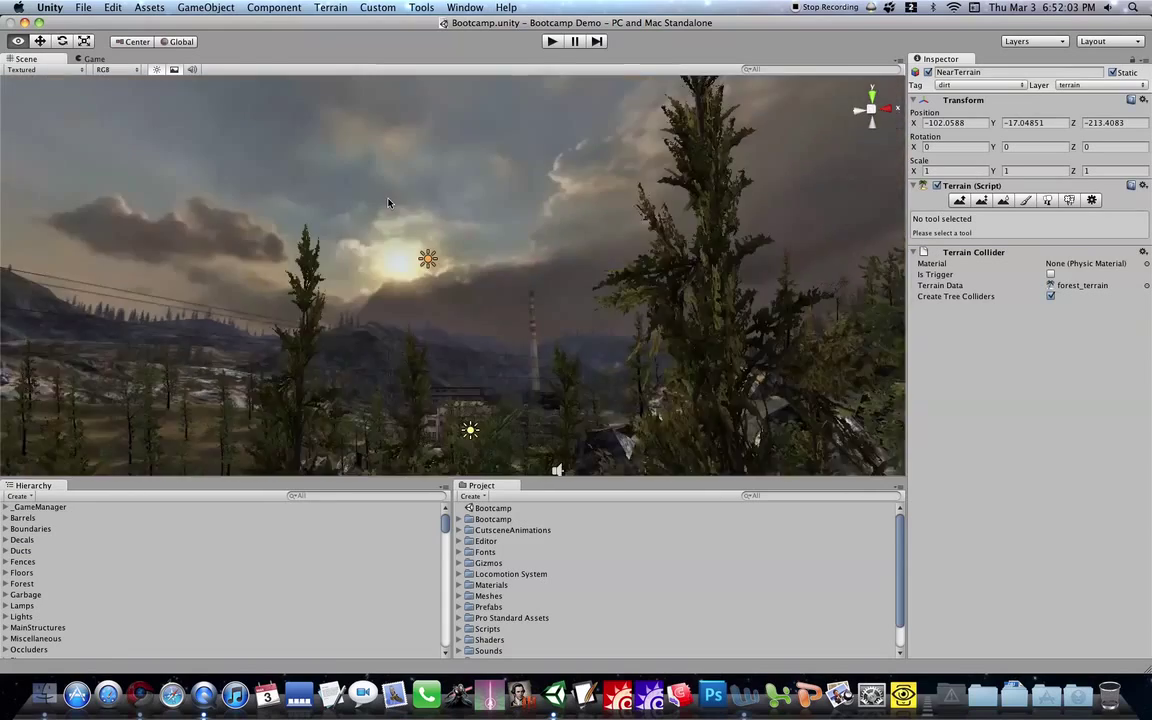
pyautogui.moveTo(388, 204); pyautogui.dragTo(484, 238)
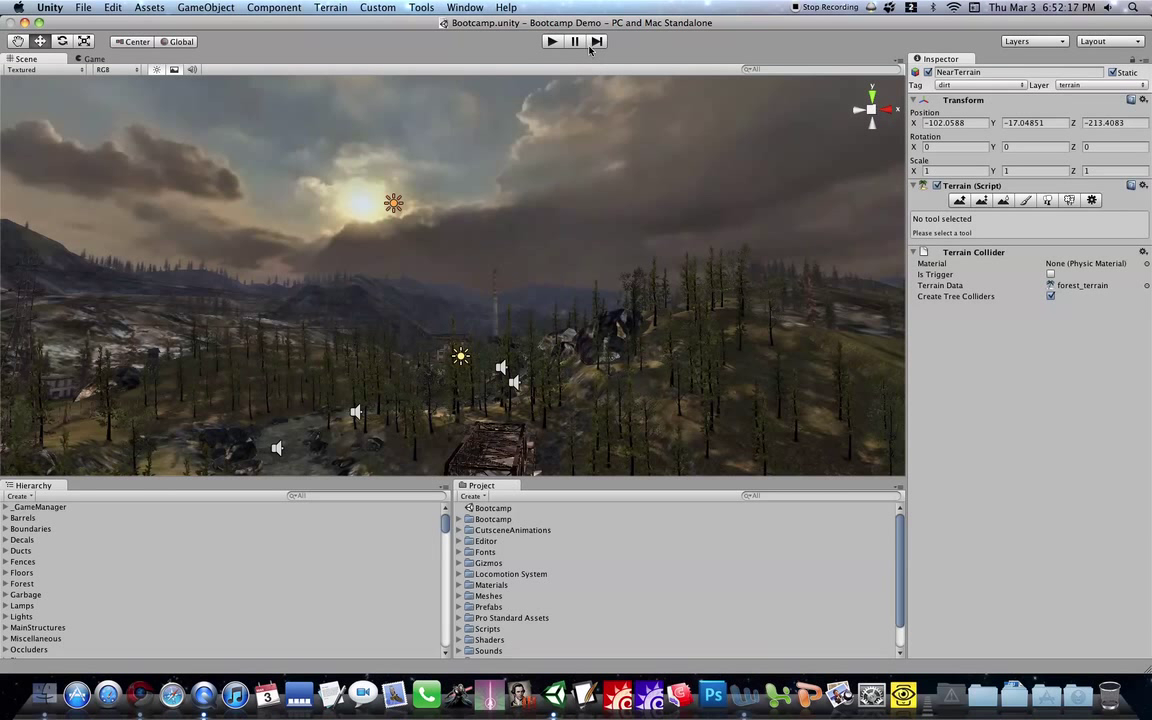
pyautogui.moveTo(536, 54)
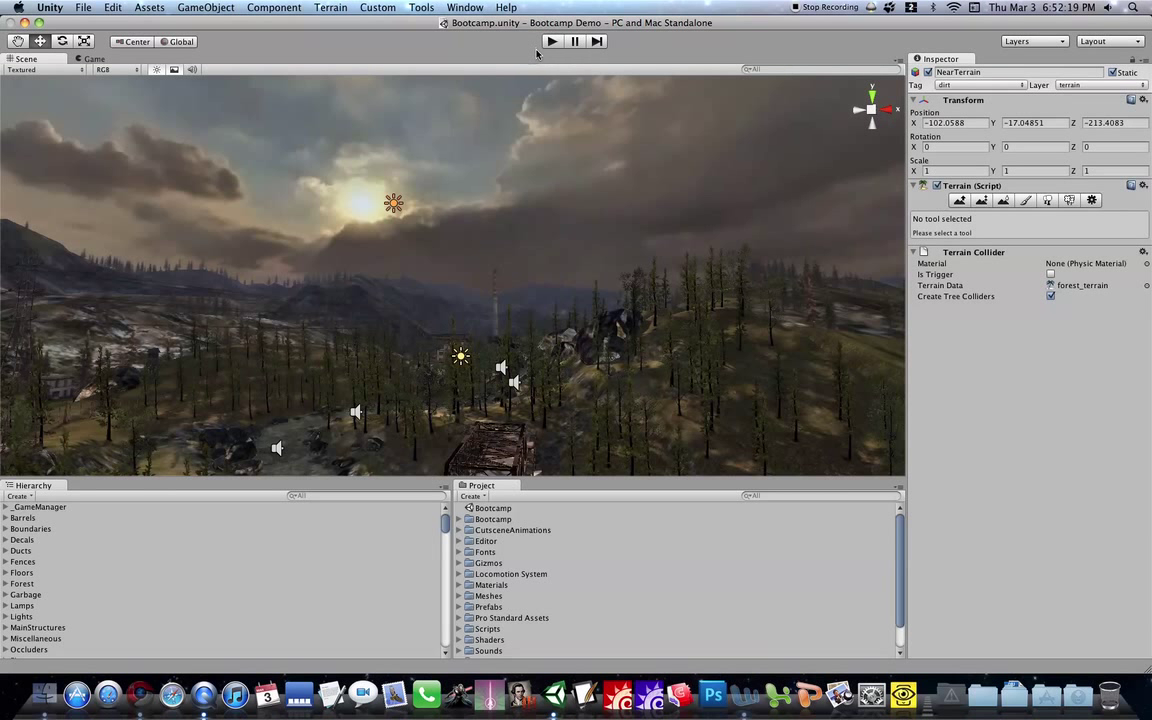
# - Enter Play mode so the Bootcamp soldier and Resume/Graphics/About menu appear
pyautogui.click(552, 40)
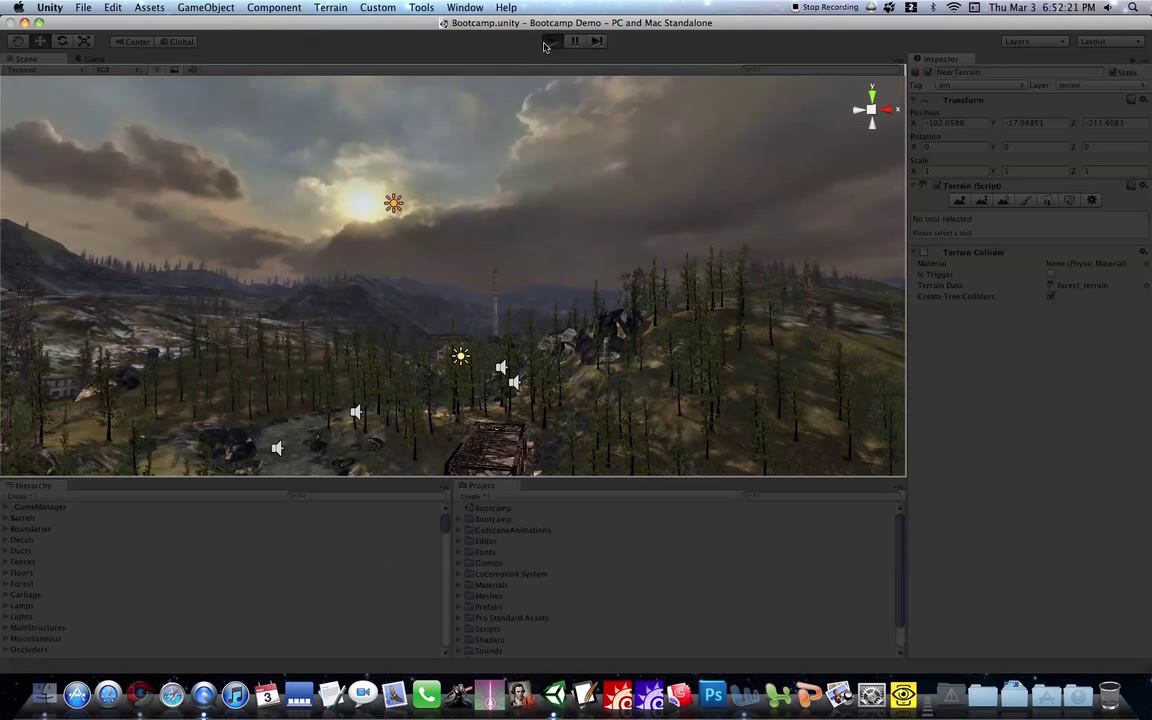
pyautogui.click(552, 40)
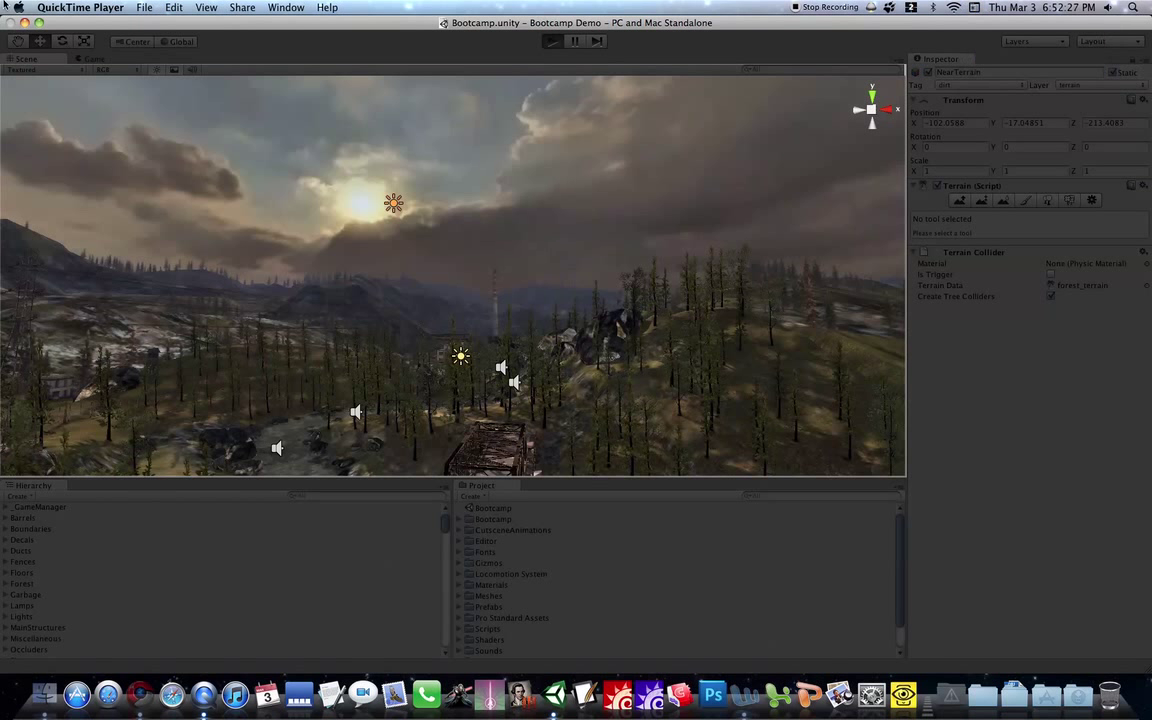
pyautogui.click(552, 40)
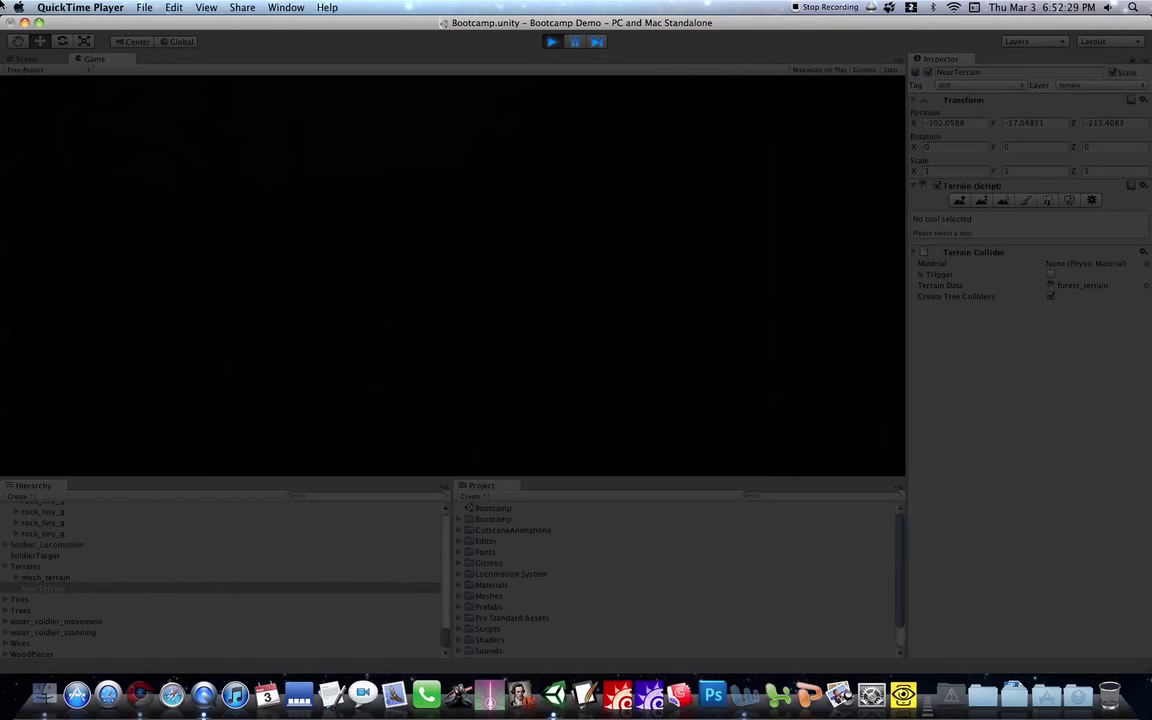
pyautogui.click(552, 40)
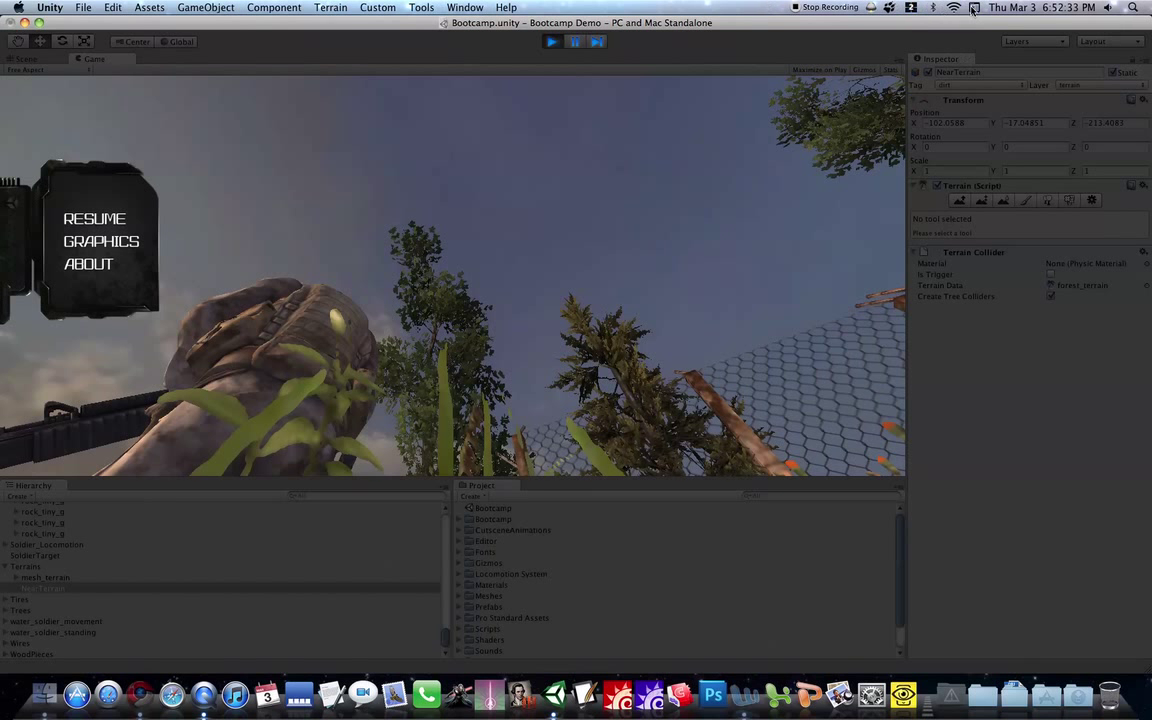
# - Show the macOS on-screen Keyboard Viewer from the input menu
pyautogui.click(974, 8)
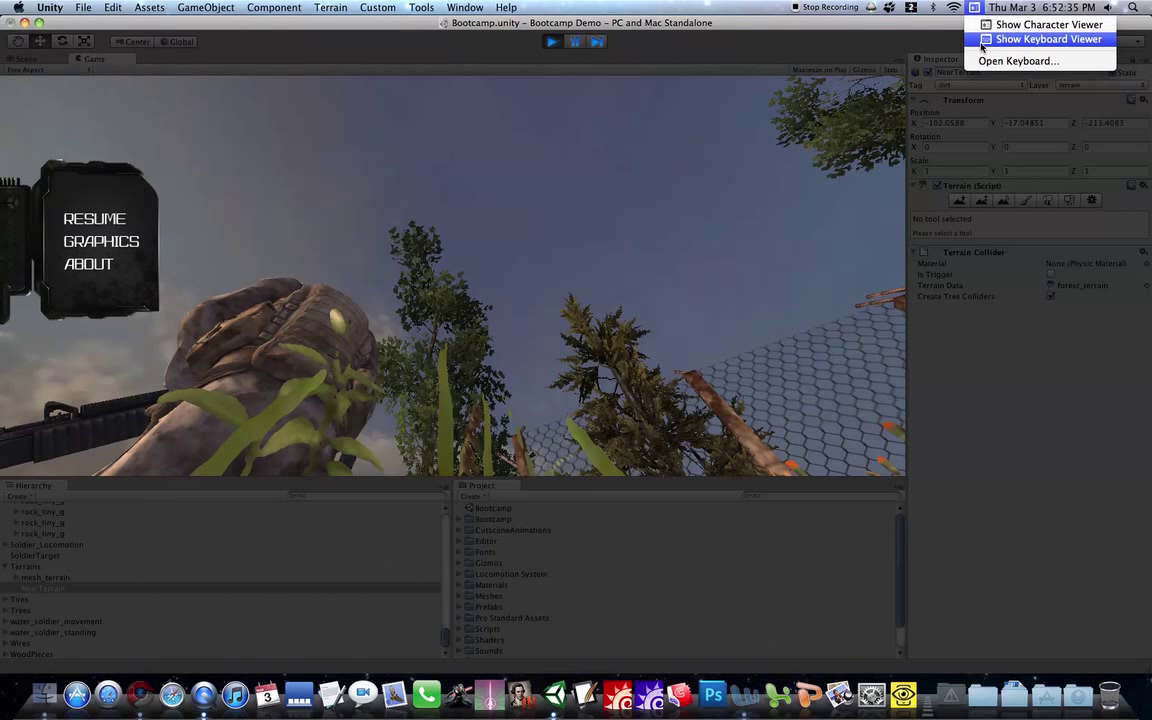
pyautogui.click(668, 52)
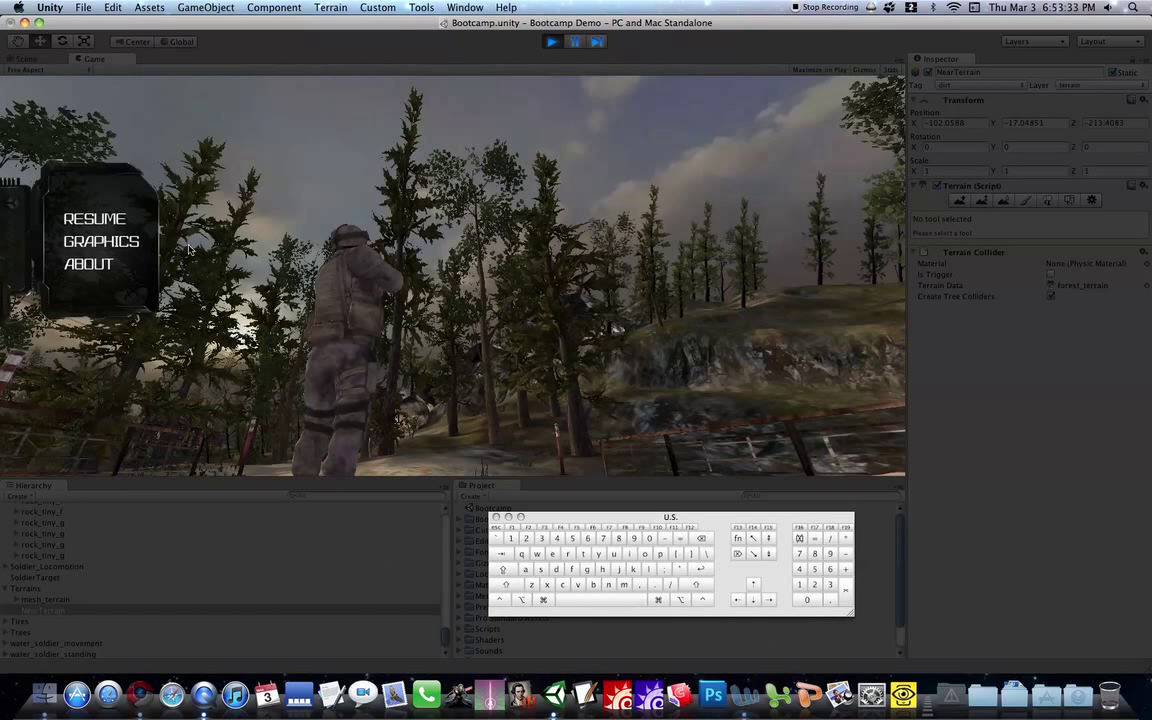
# - Raise the demo's graphics quality slider to Fantastic in the in-game Graphics options
pyautogui.click(100, 240)
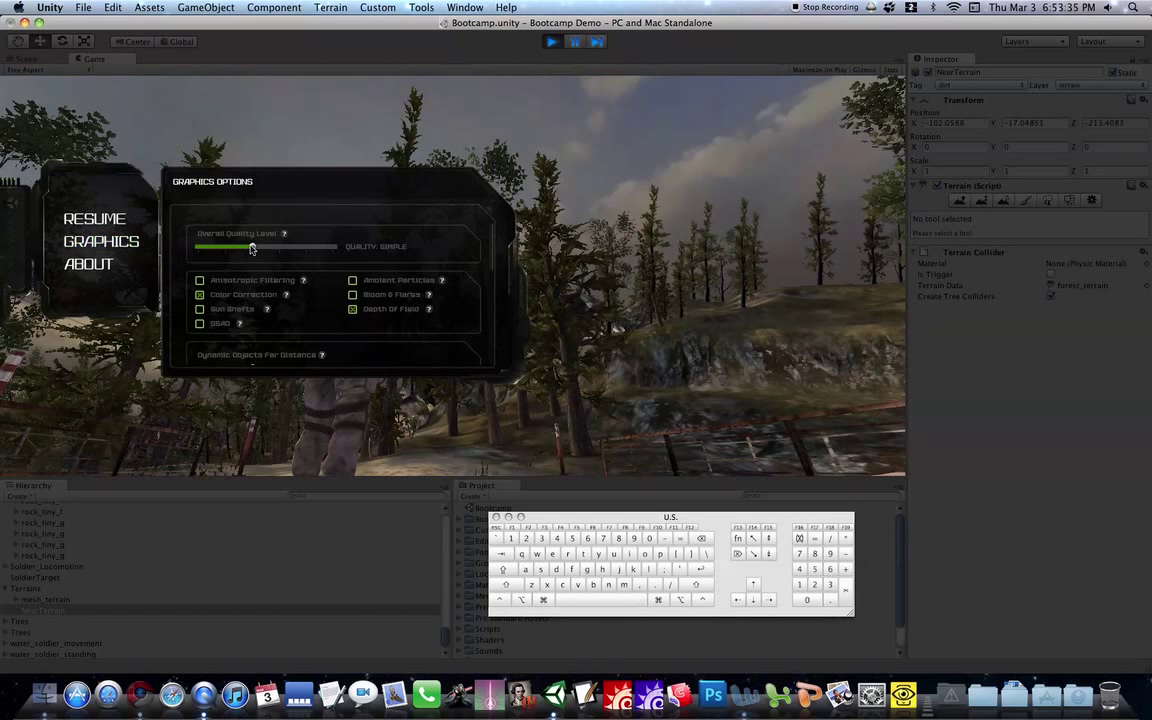
pyautogui.moveTo(250, 246); pyautogui.dragTo(332, 246)
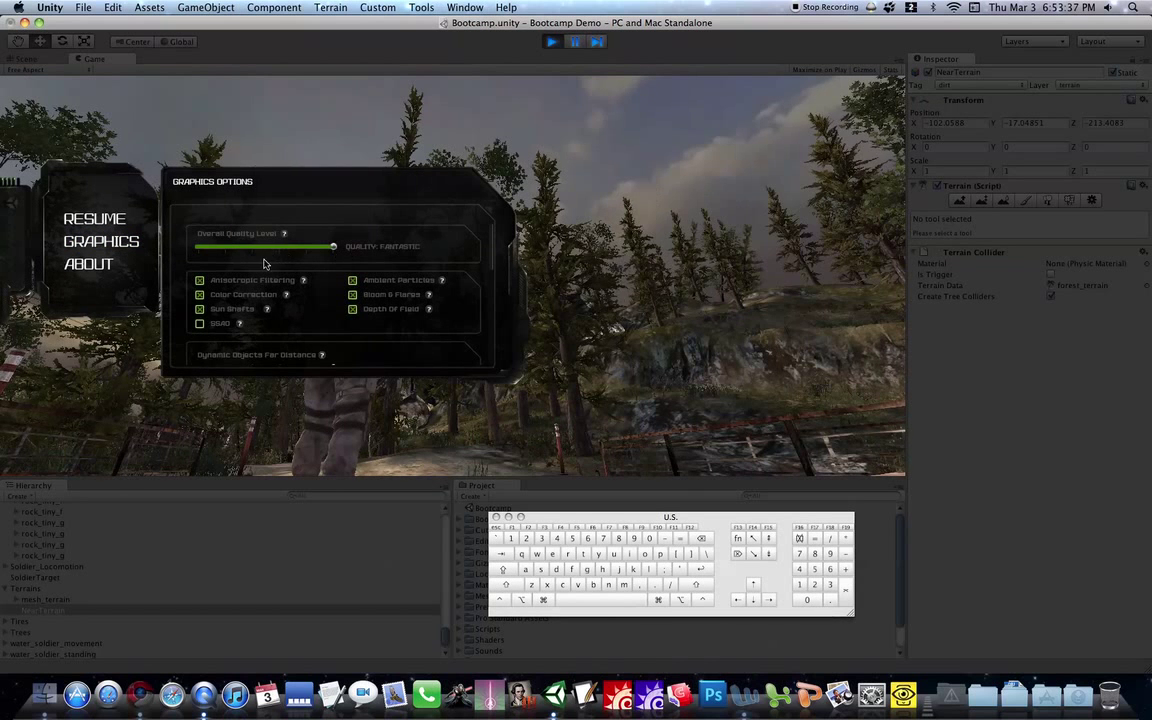
pyautogui.moveTo(268, 308)
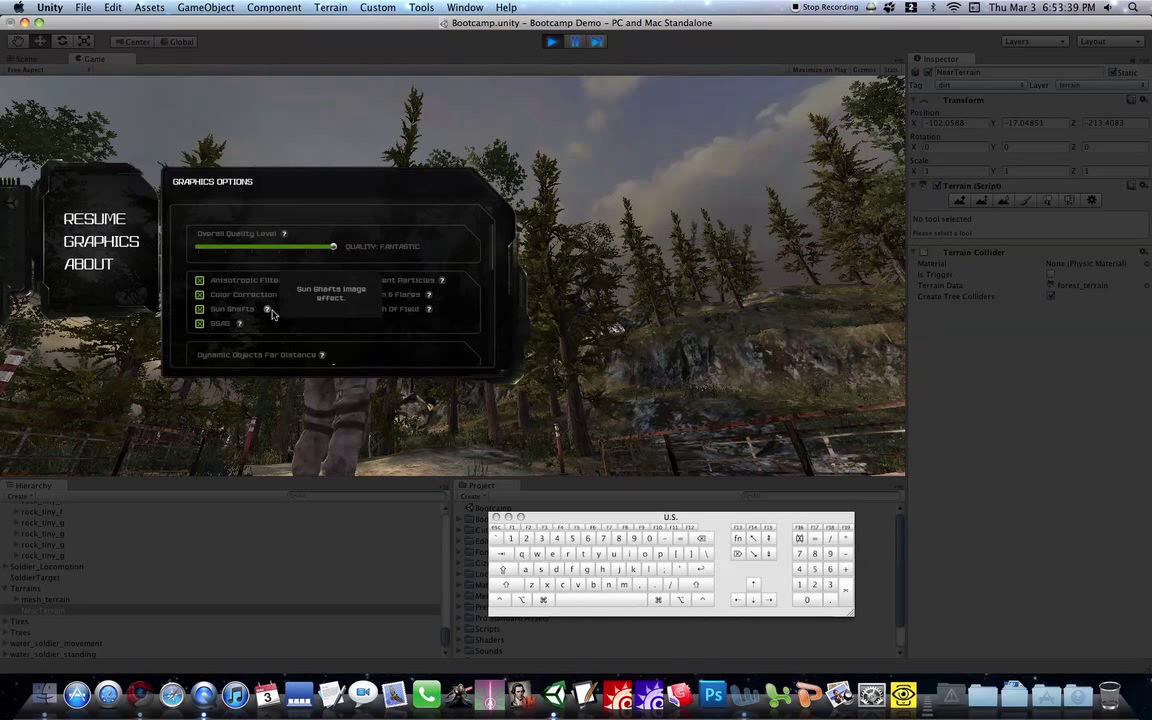
pyautogui.scroll(-3)
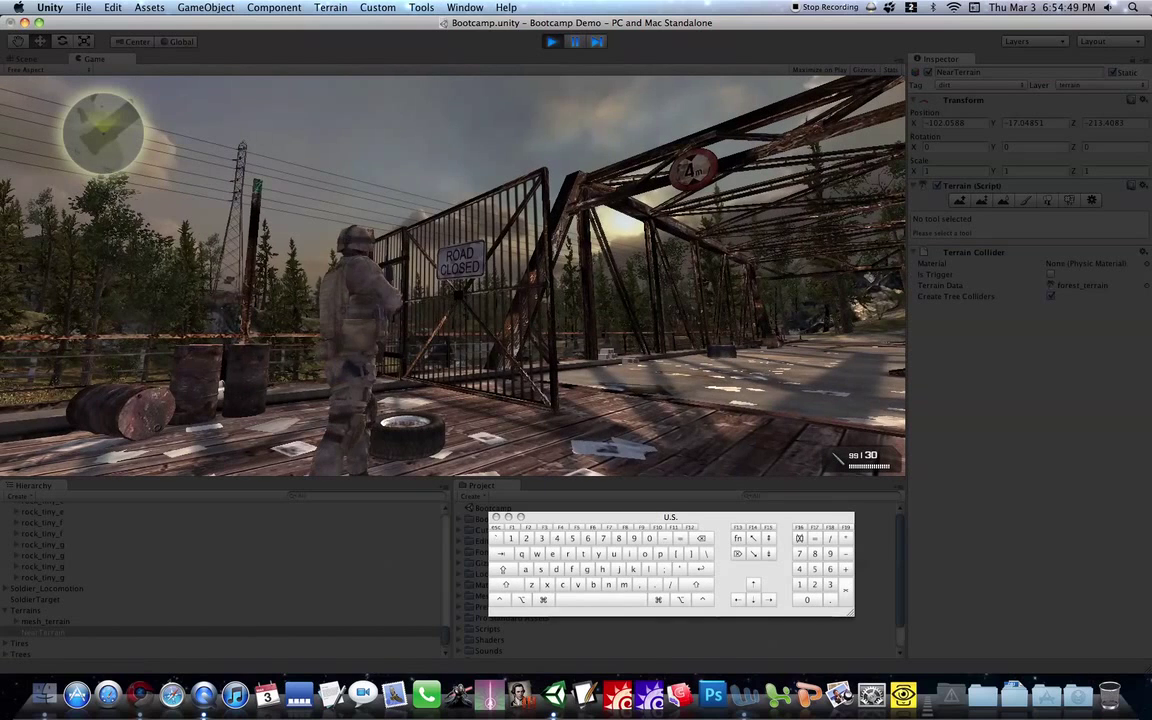
# - Bring up the in-game graphics options listing the terrain and detail settings
pyautogui.click(552, 40)
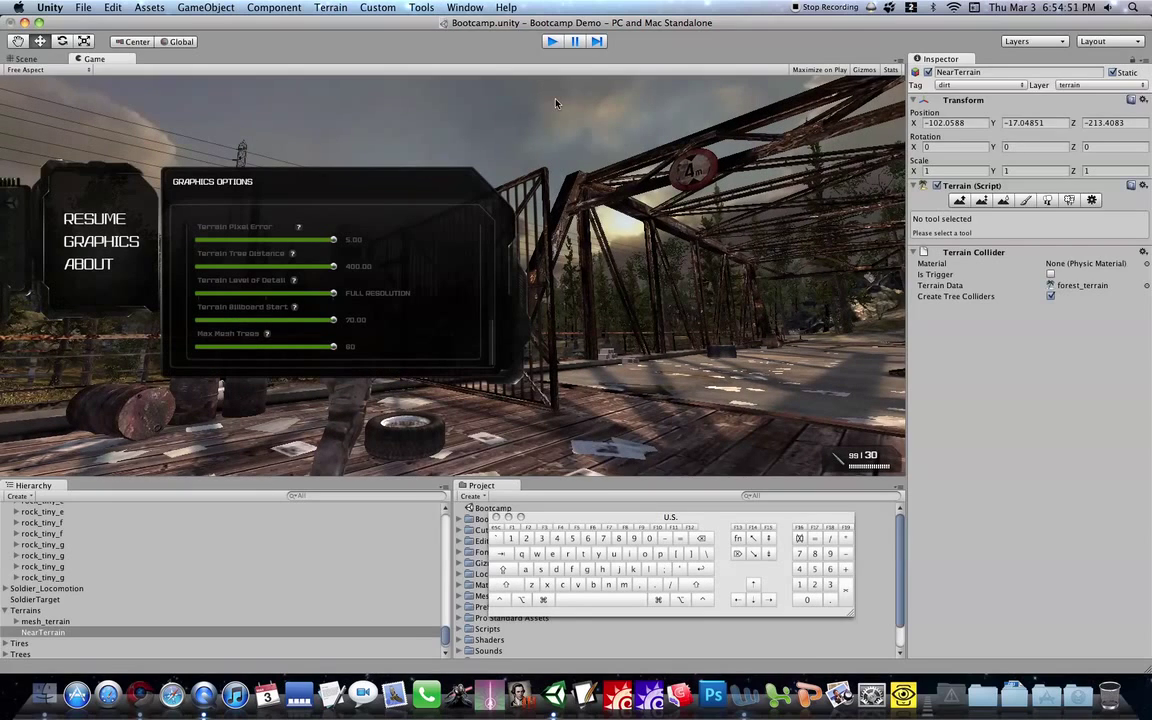
pyautogui.moveTo(302, 306)
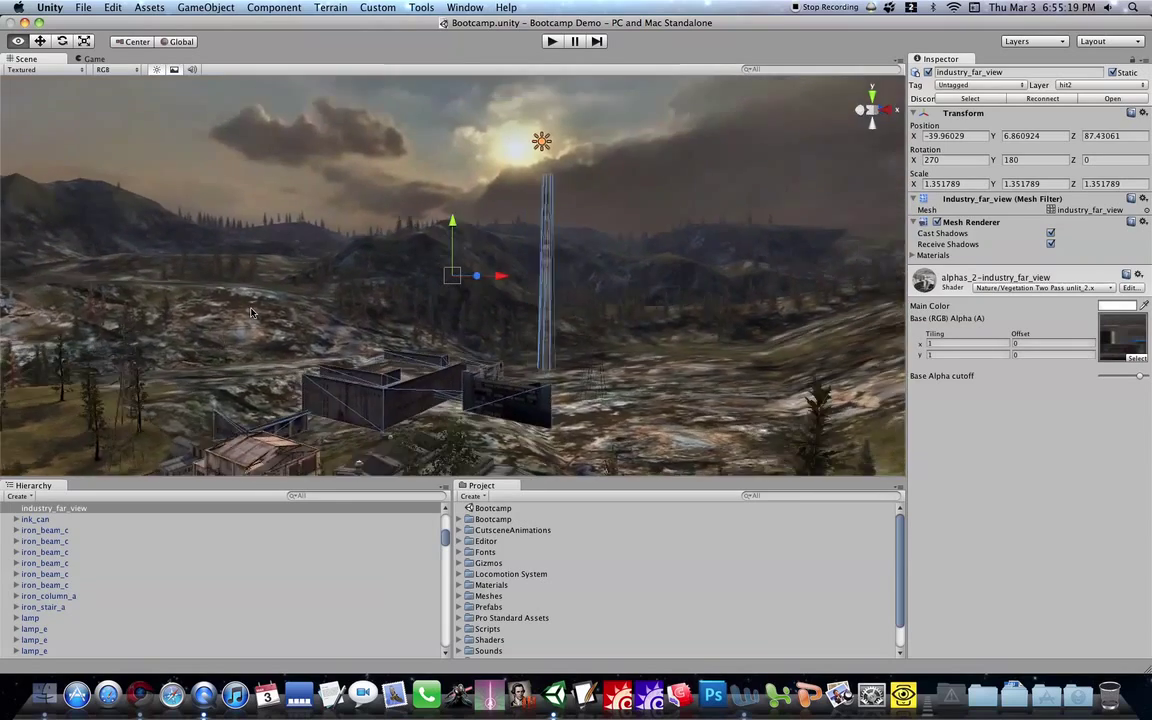
# - Pull the Scene view back high above the terrain around Industry_for_view
pyautogui.moveTo(252, 312); pyautogui.dragTo(408, 260)
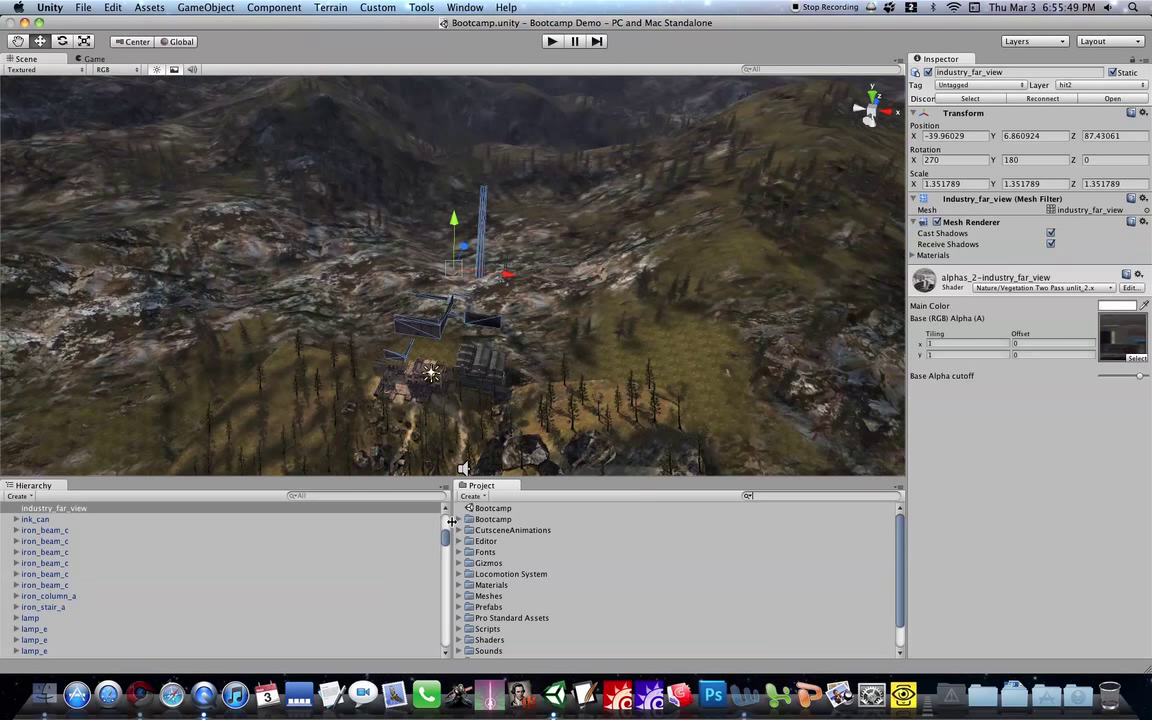
pyautogui.moveTo(458, 576)
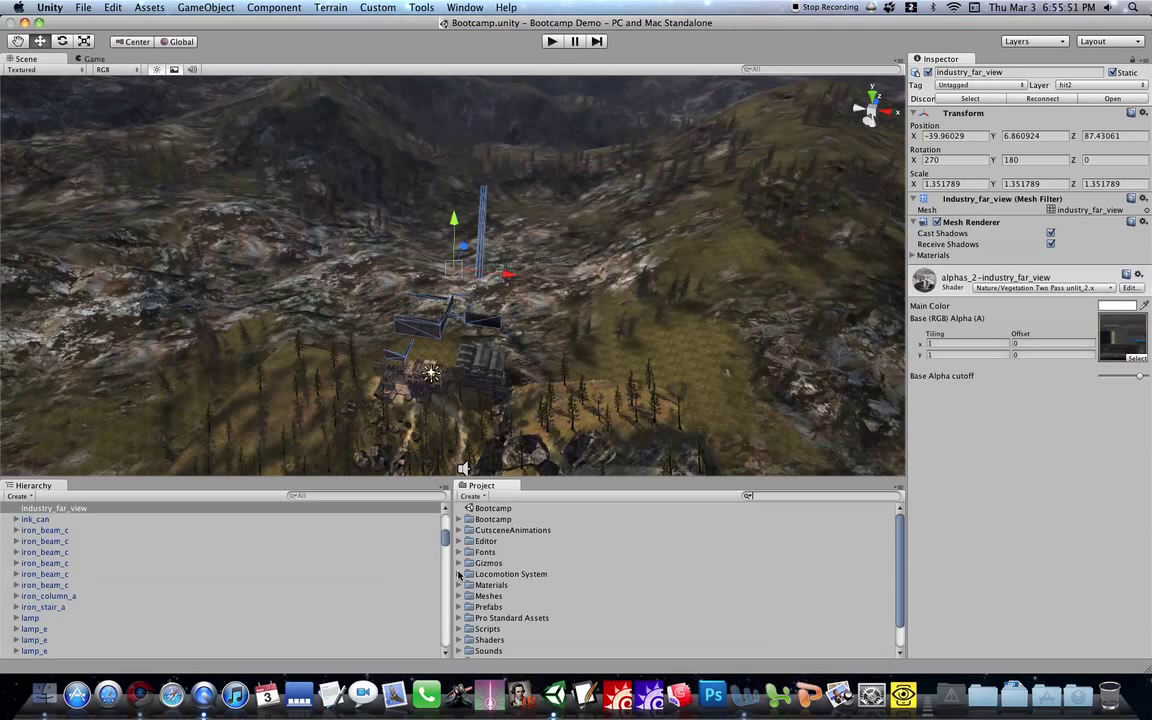
# - Open the AutoDestroy script from Scripts/misc and allow Unitron to launch
pyautogui.scroll(-3)
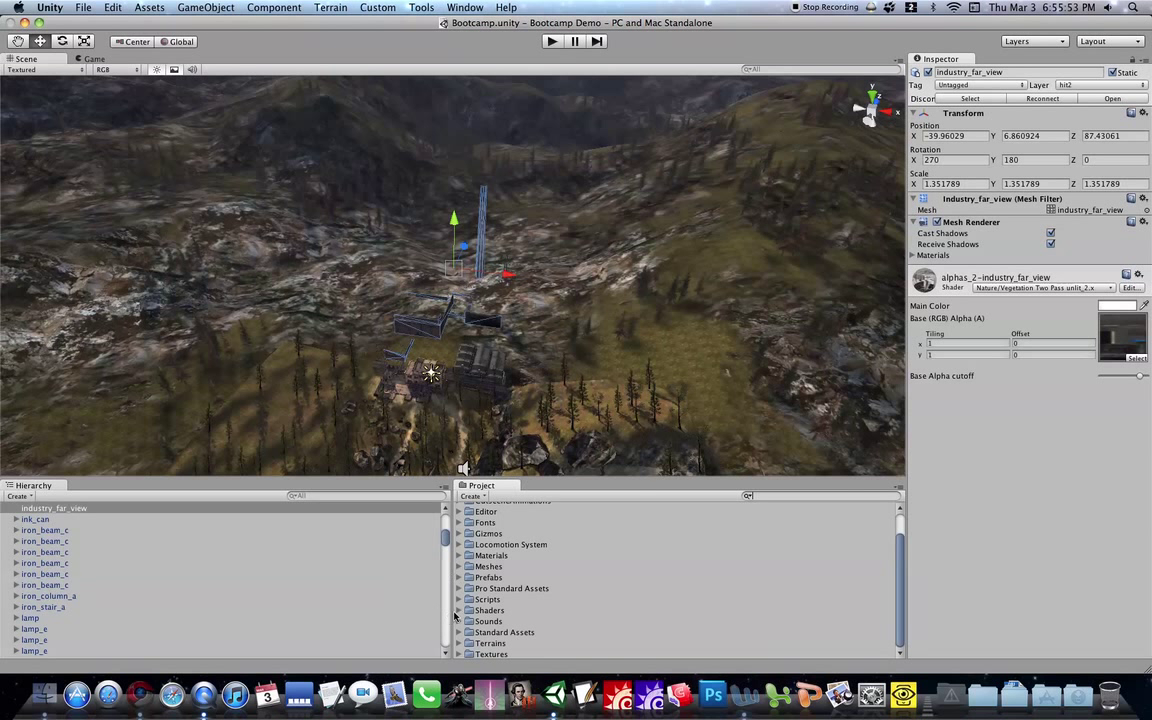
pyautogui.click(460, 600)
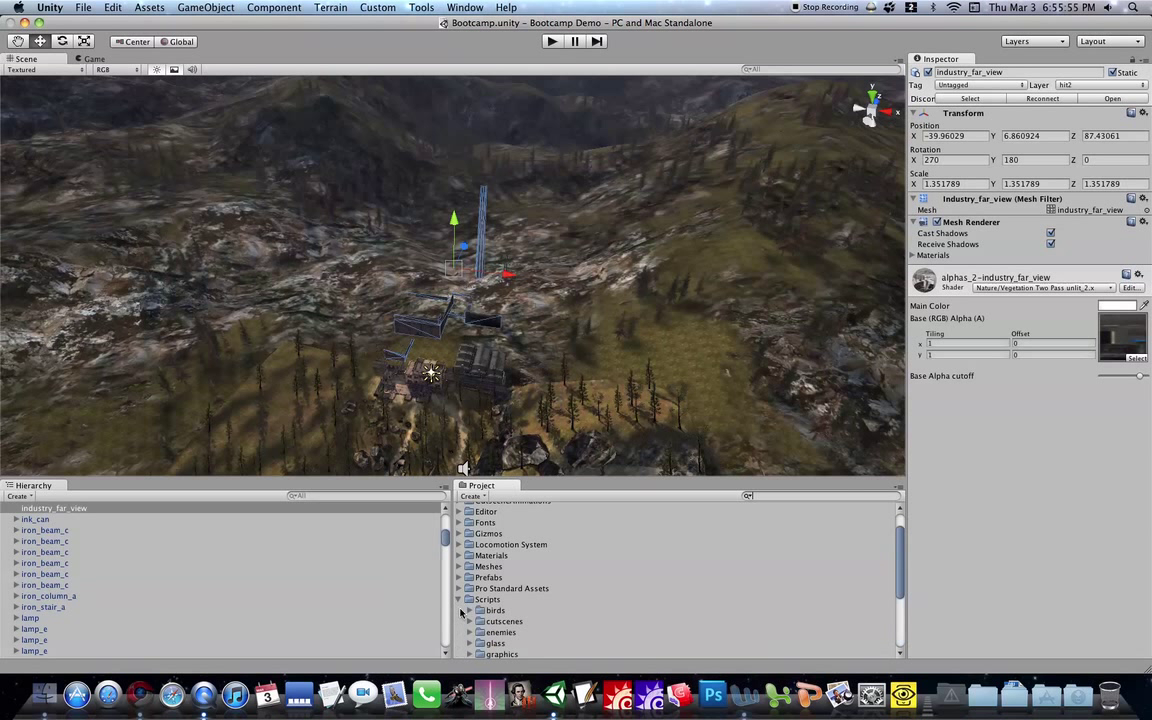
pyautogui.scroll(-3)
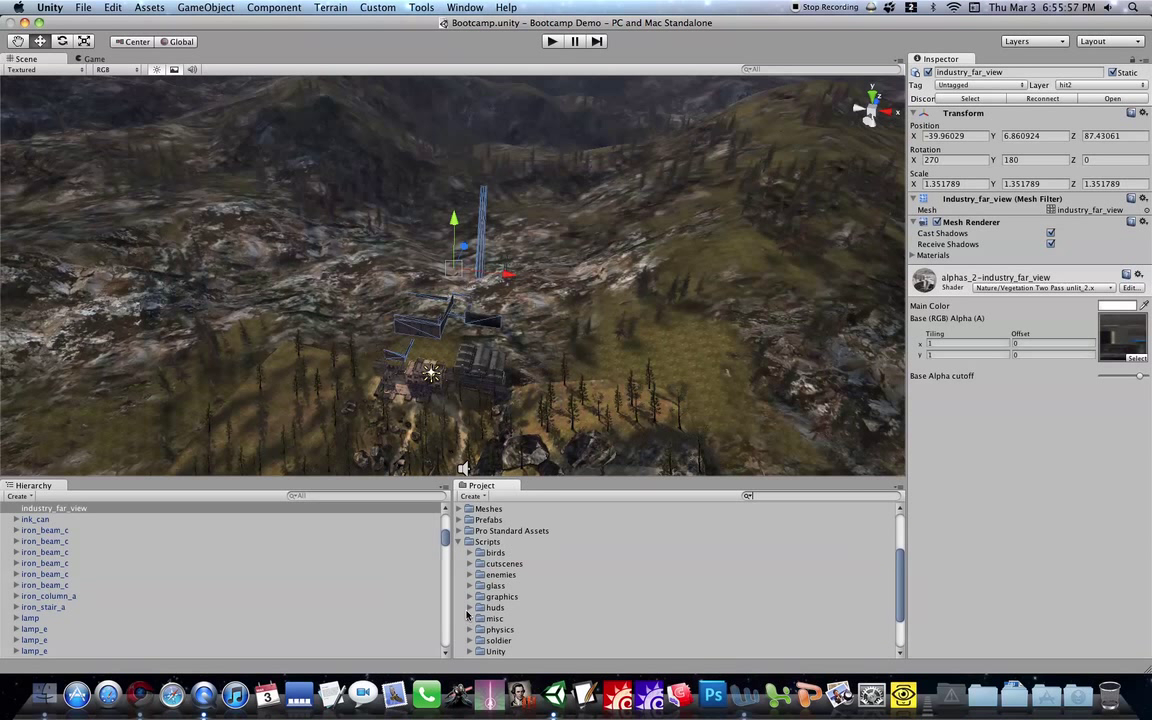
pyautogui.click(470, 618)
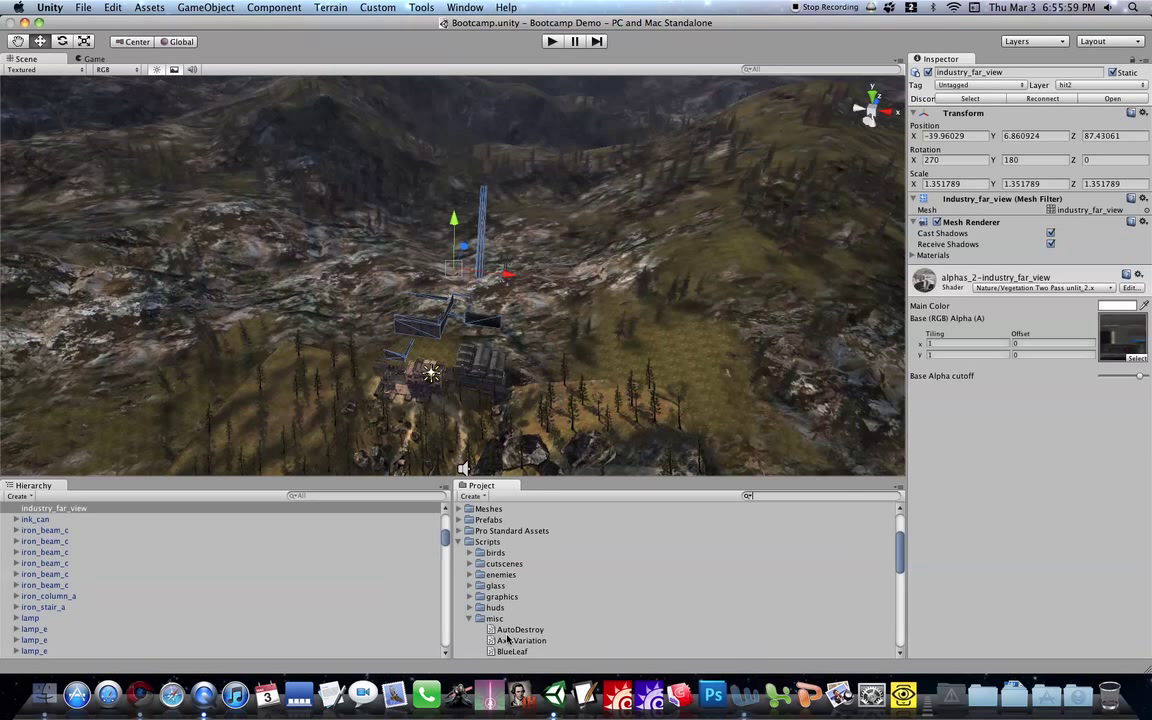
pyautogui.click(520, 628)
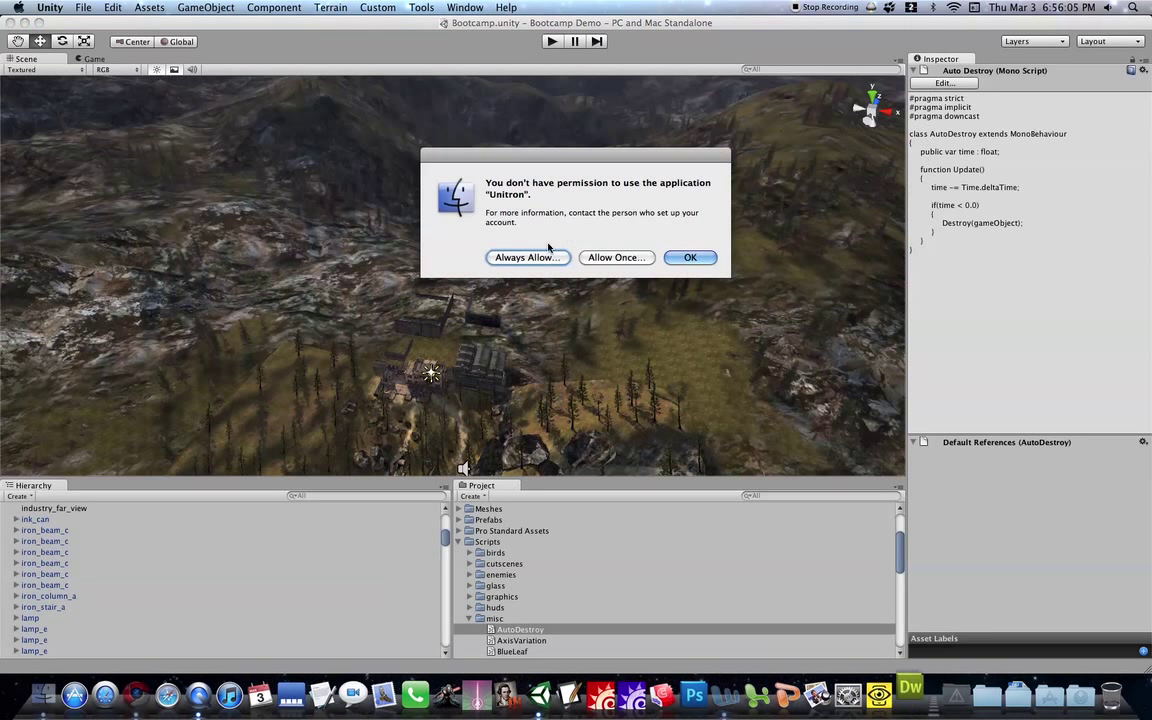
pyautogui.click(690, 256)
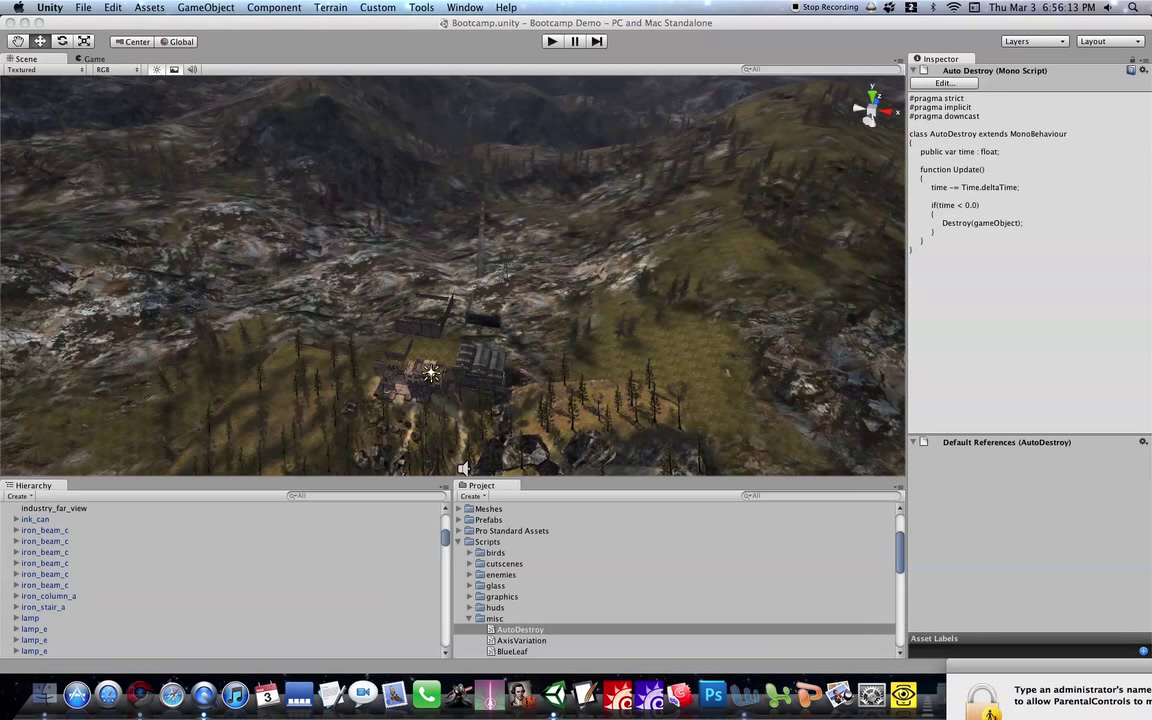
pyautogui.moveTo(834, 544)
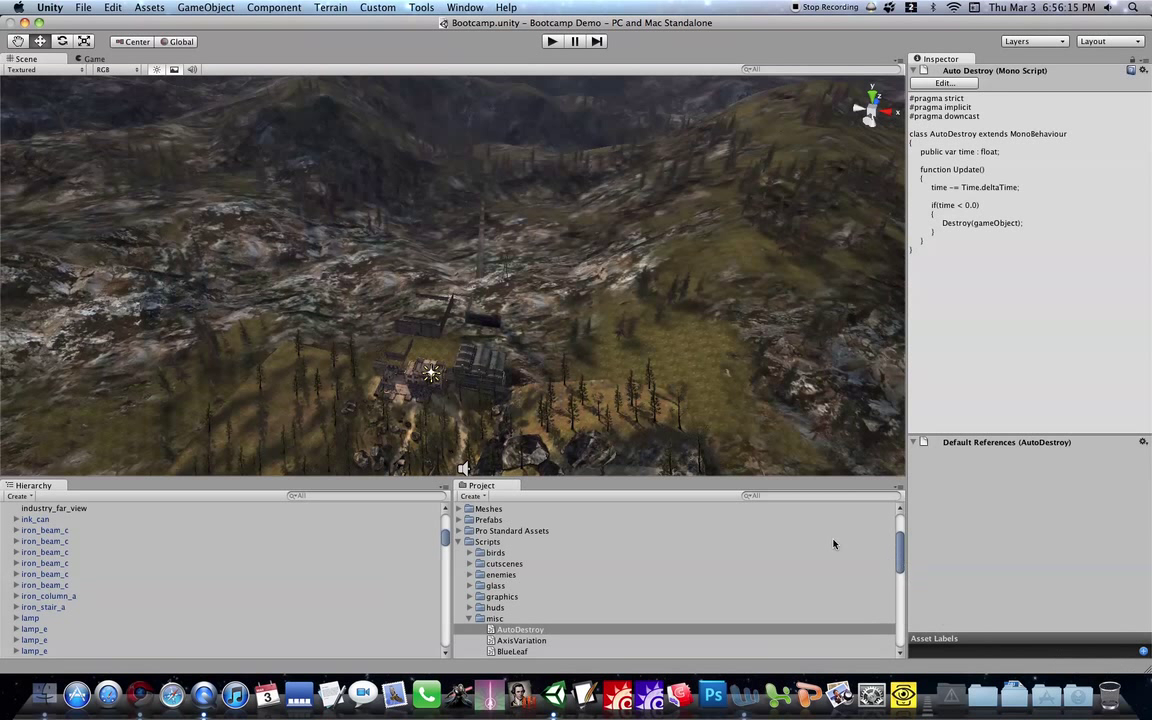
pyautogui.moveTo(552, 692)
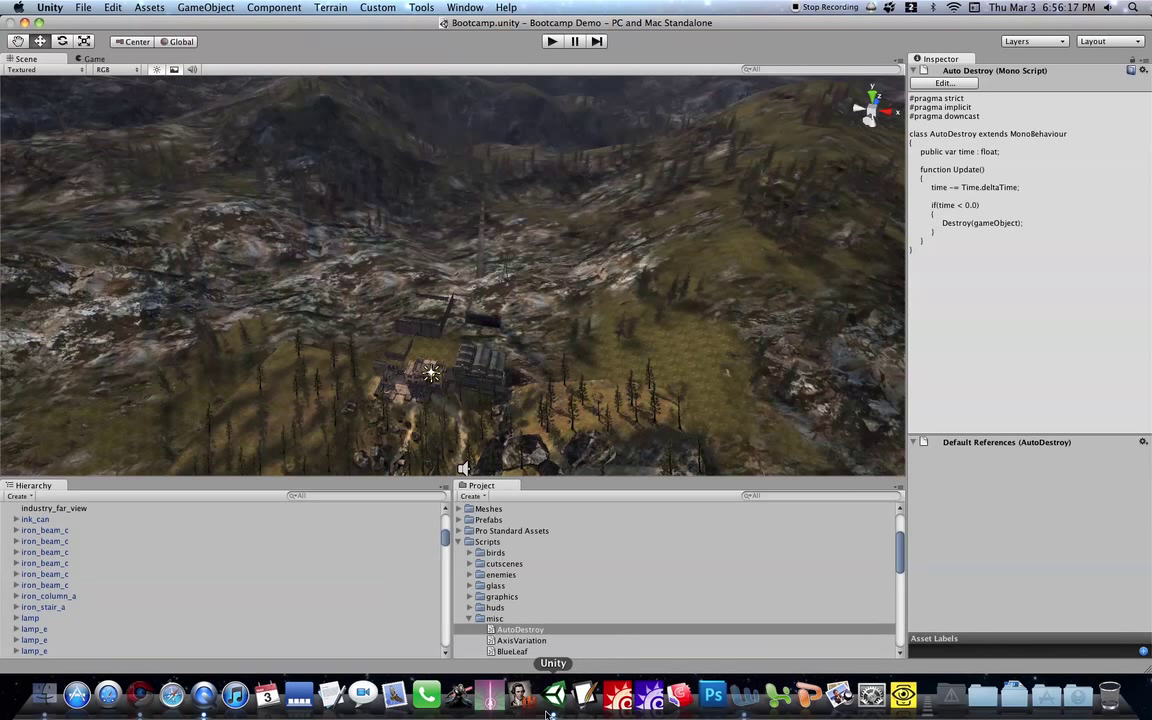
pyautogui.moveTo(584, 692)
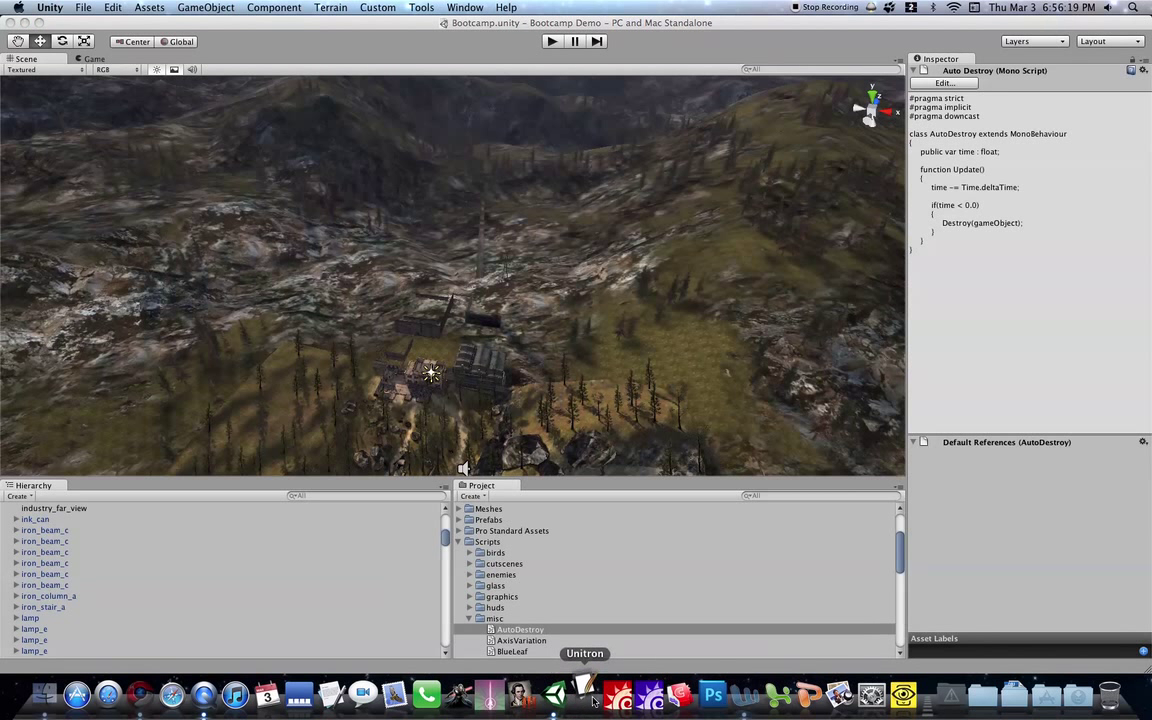
# - Launch Unitron from the Dock and browse its Window and View menus with AutoDestroy.js loaded
pyautogui.click(584, 692)
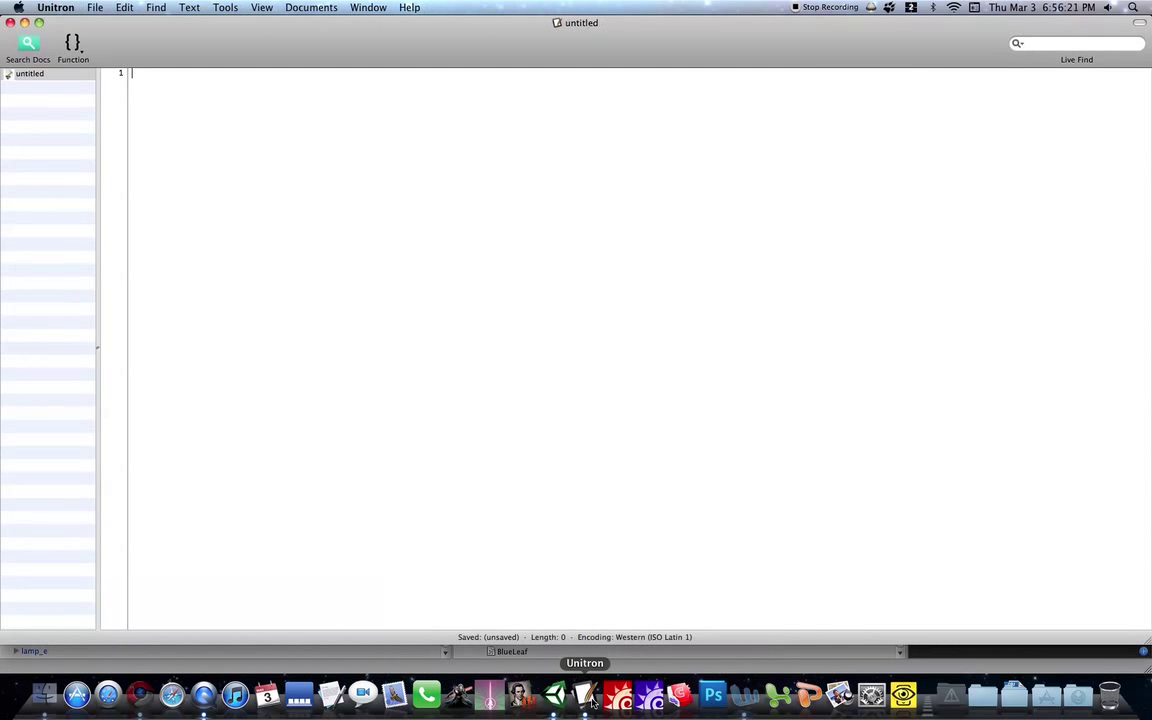
pyautogui.moveTo(604, 40)
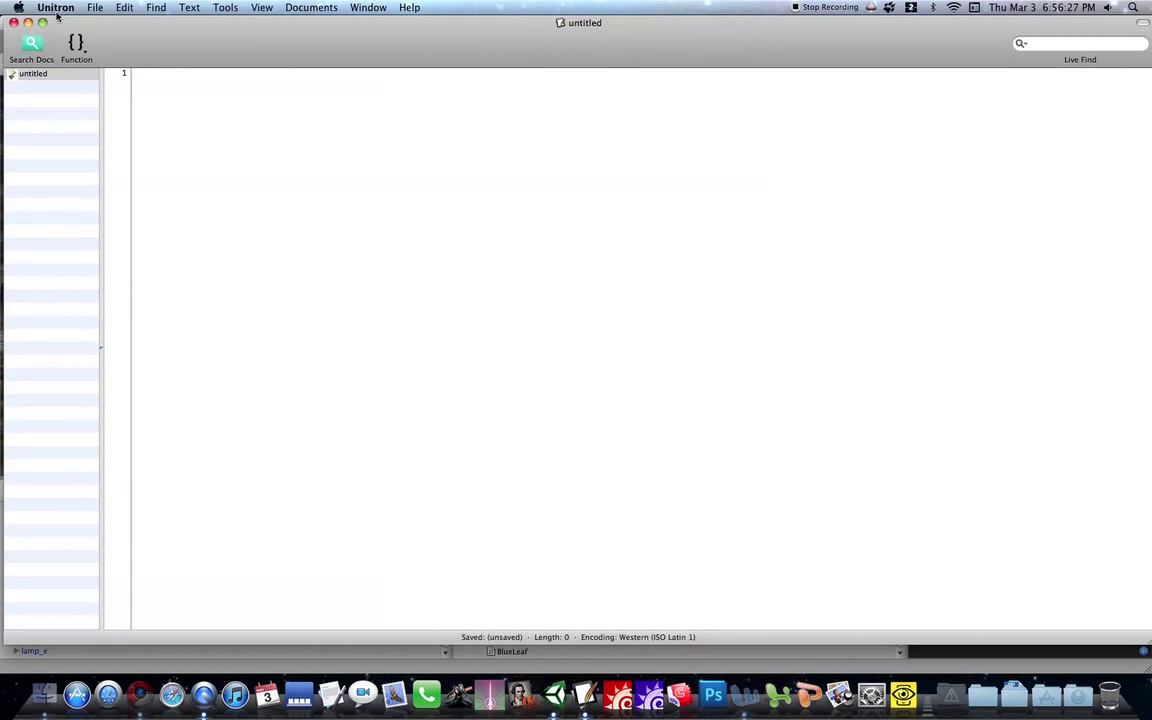
pyautogui.click(368, 8)
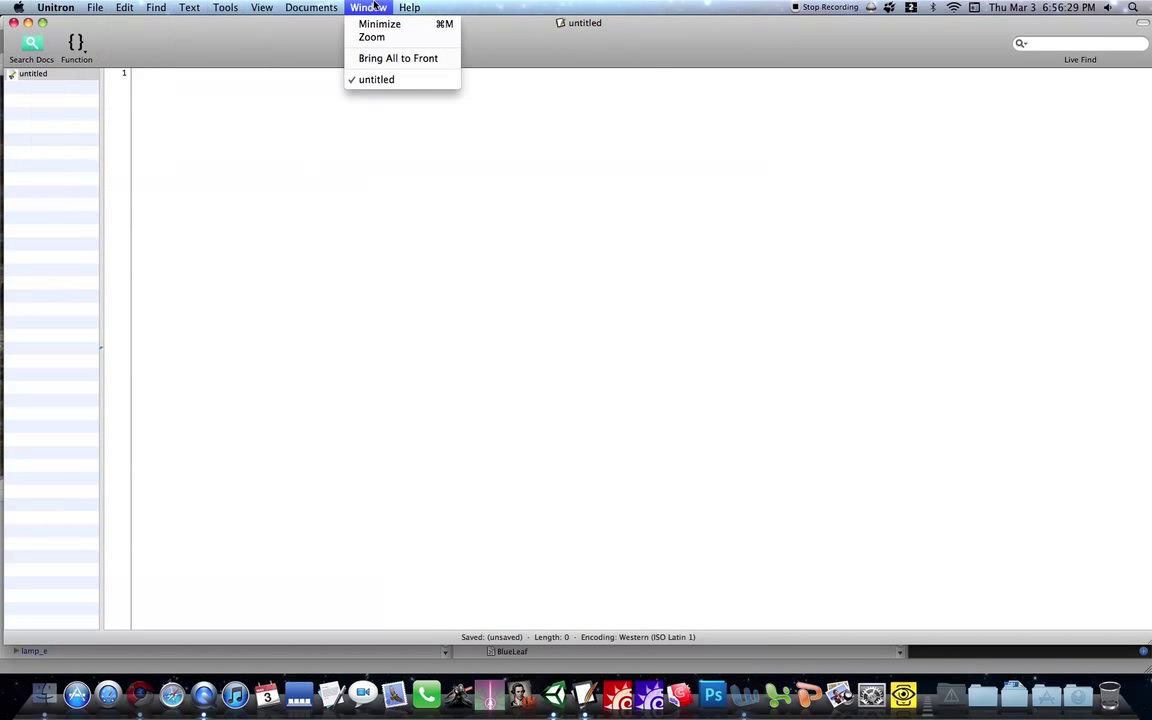
pyautogui.click(260, 8)
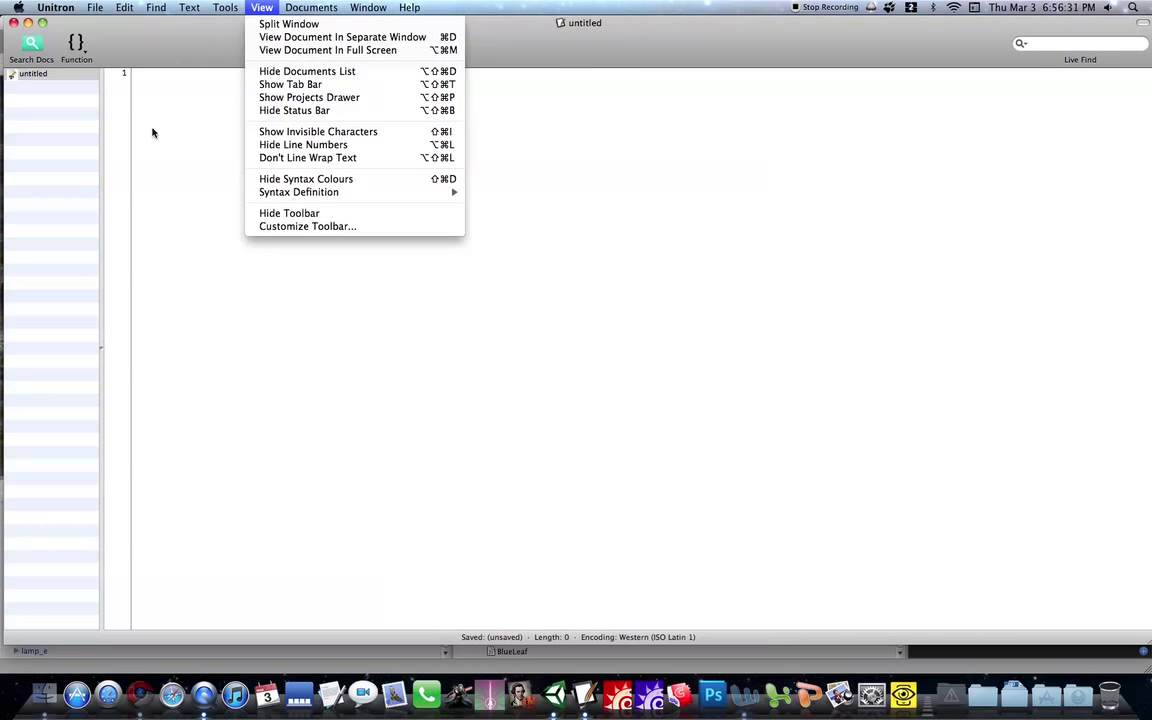
pyautogui.click(238, 68)
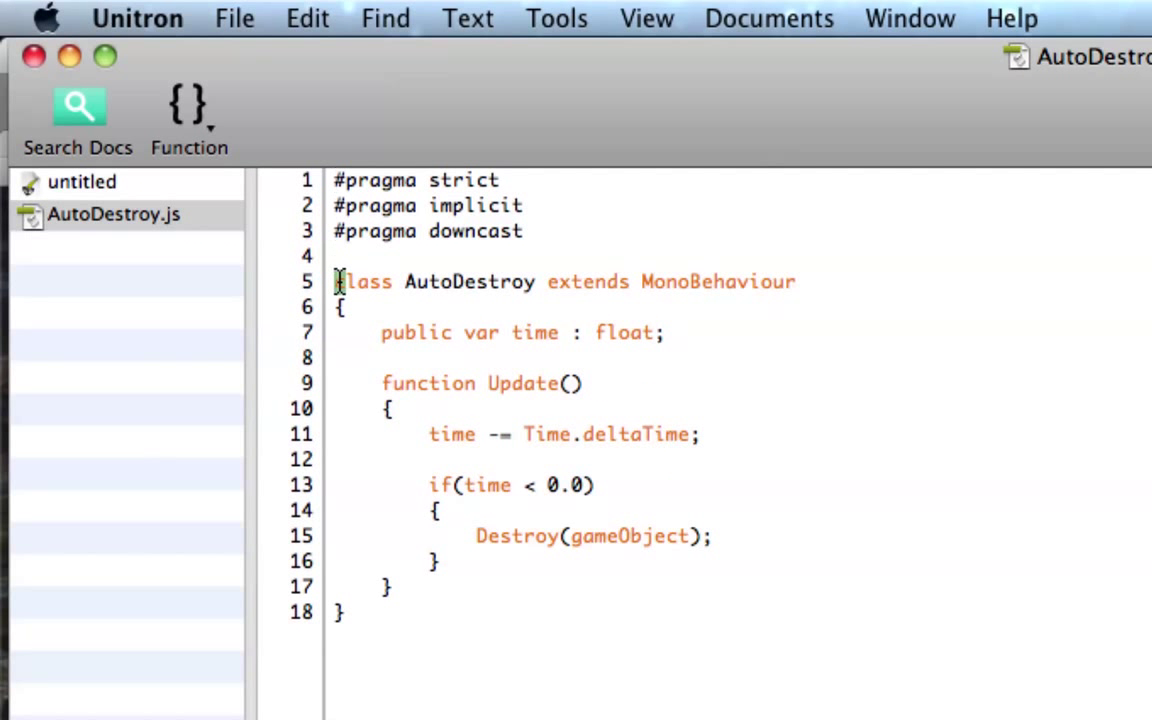
# - Highlight the class keyword, the function Update declaration and the '<' time comparison in AutoDestroy.js
pyautogui.doubleClick(364, 282)
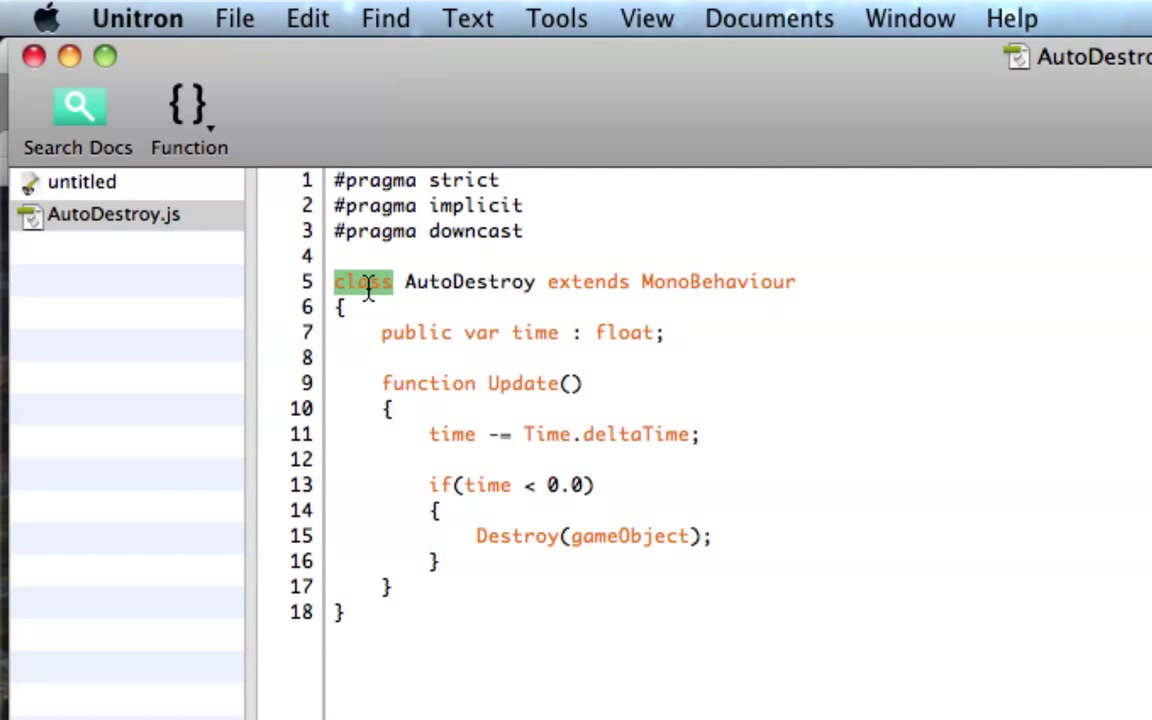
pyautogui.moveTo(336, 282); pyautogui.dragTo(744, 308)
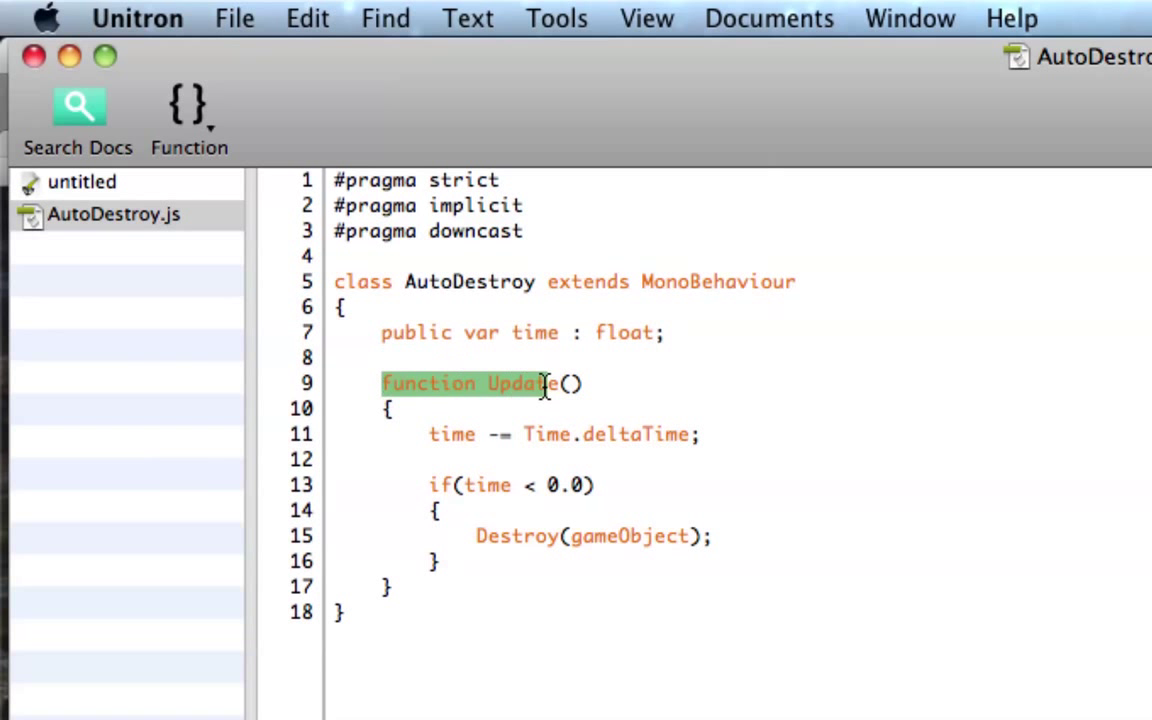
pyautogui.click(610, 486)
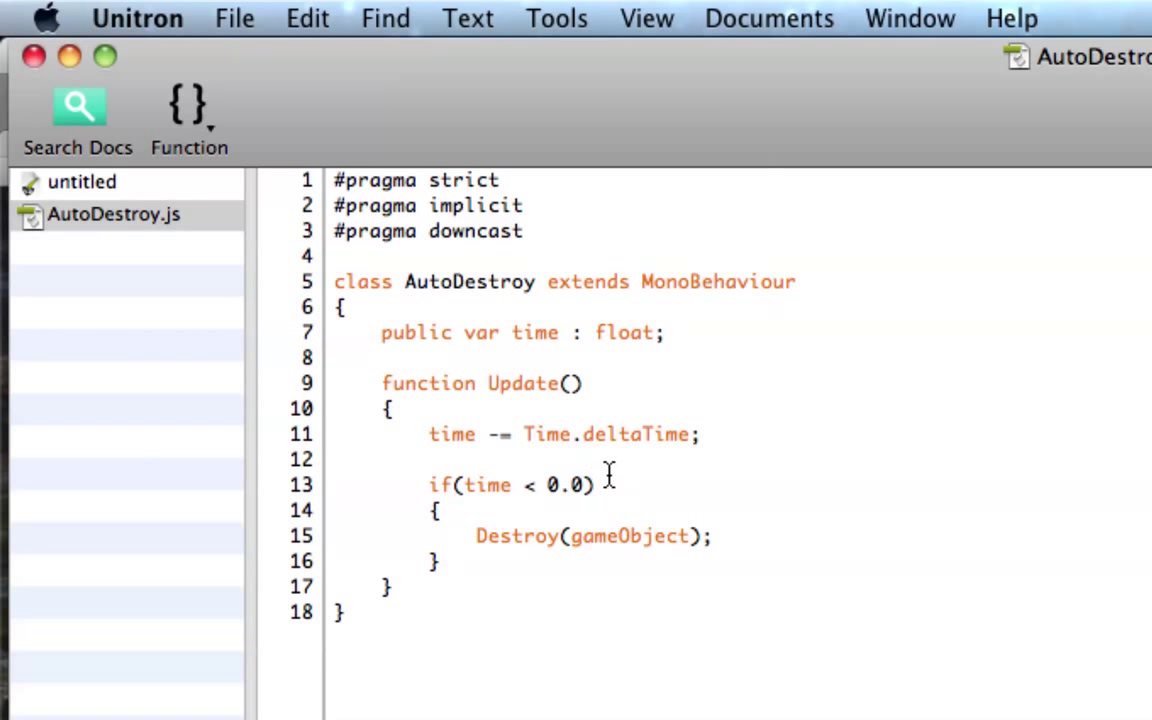
pyautogui.moveTo(528, 486)
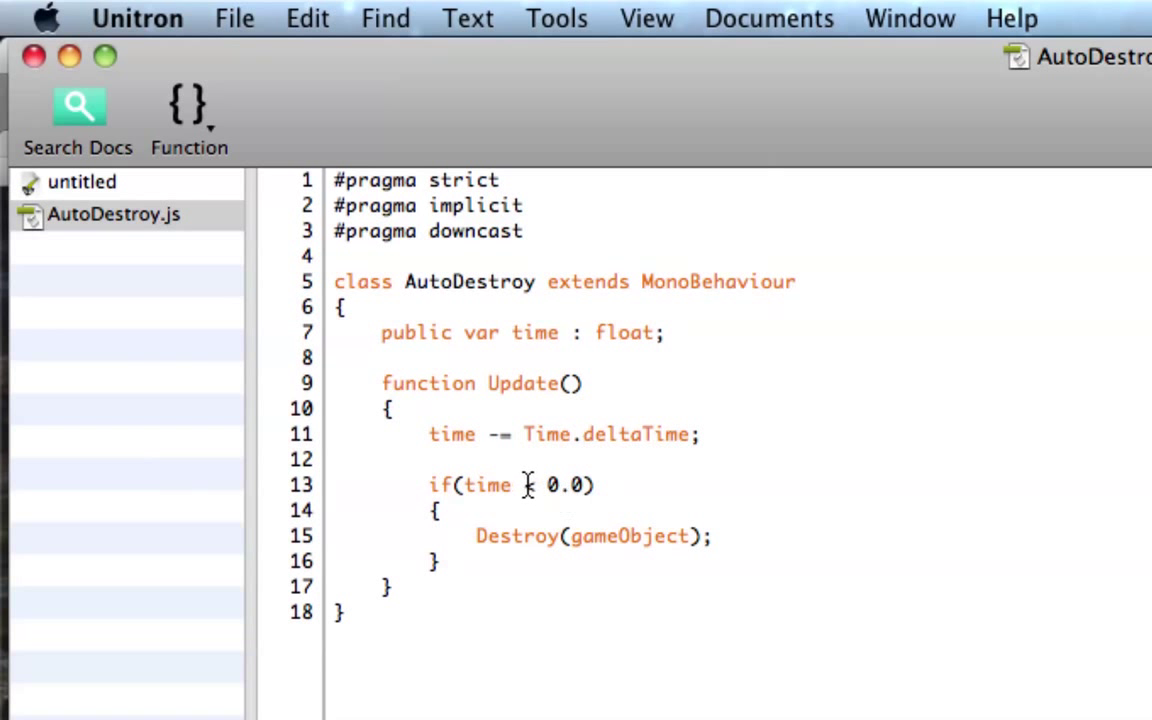
pyautogui.doubleClick(516, 536)
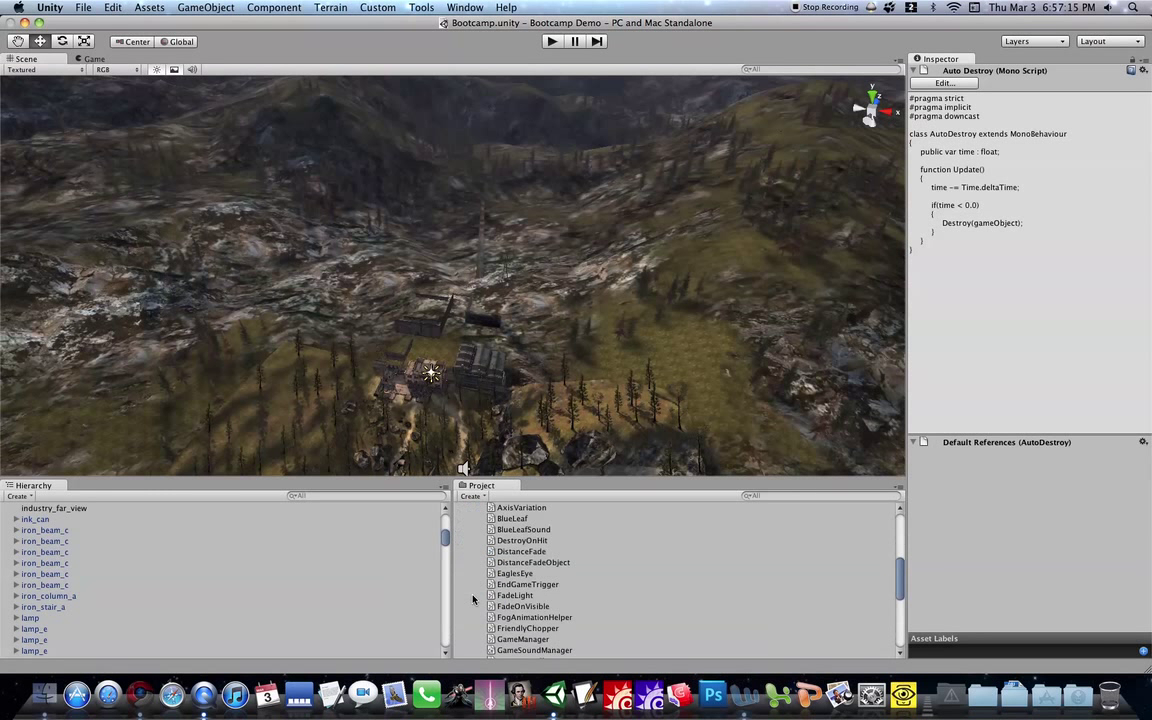
# - Load SoldierCamera.js from the Project panel into Unitron and scroll through its variables, movement, shake and depth-of-field code
pyautogui.click(498, 576)
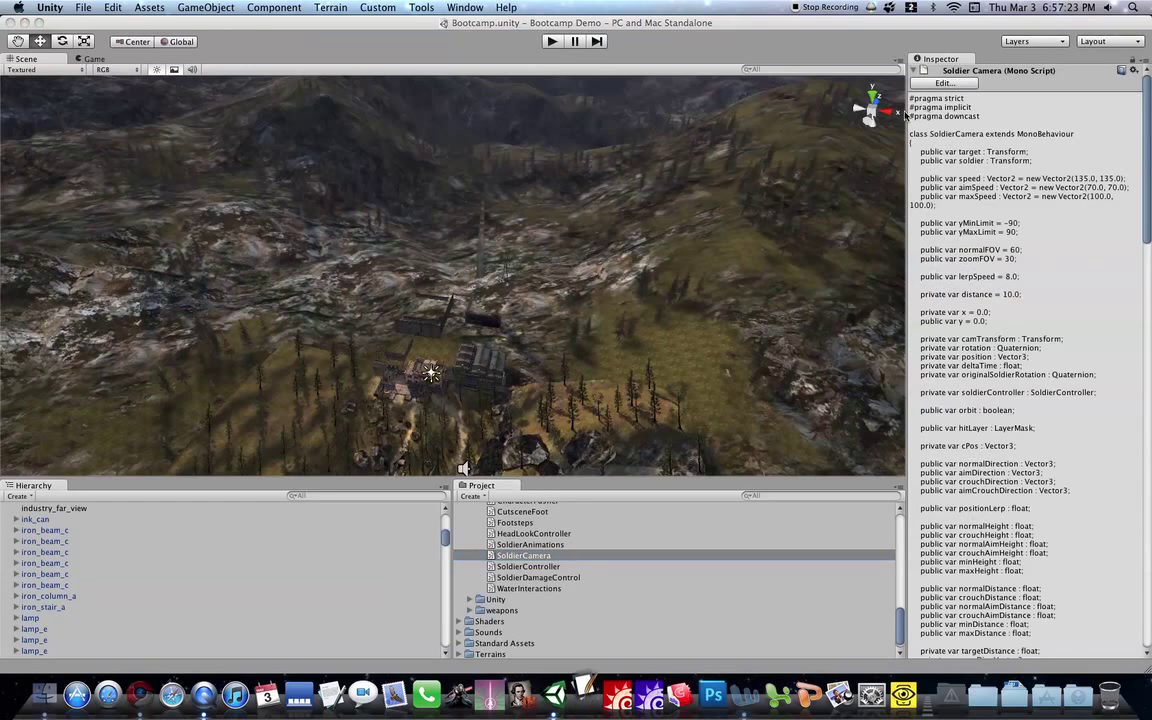
pyautogui.doubleClick(524, 556)
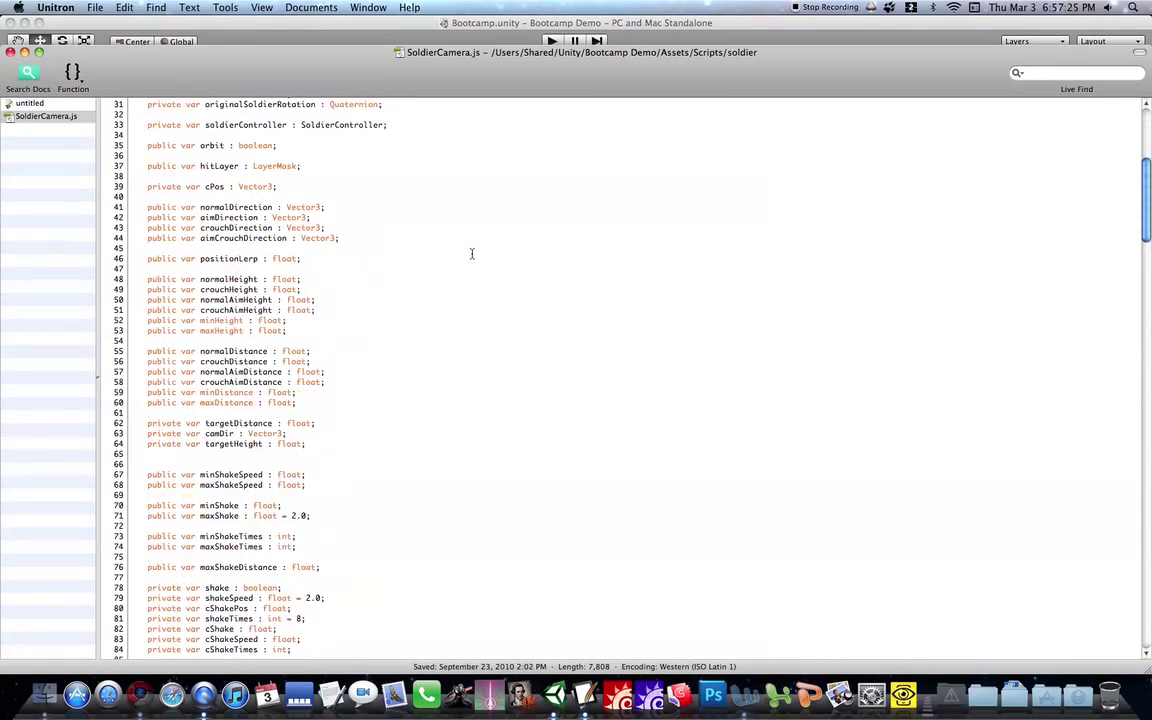
pyautogui.scroll(-3)
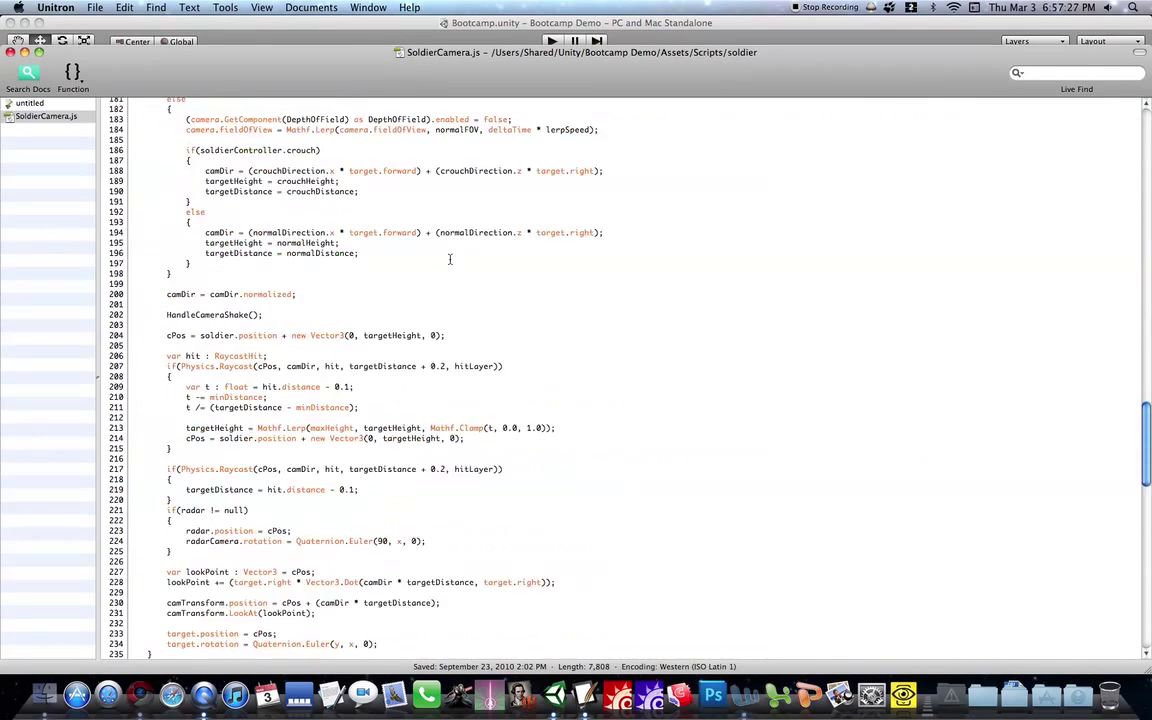
pyautogui.scroll(-3)
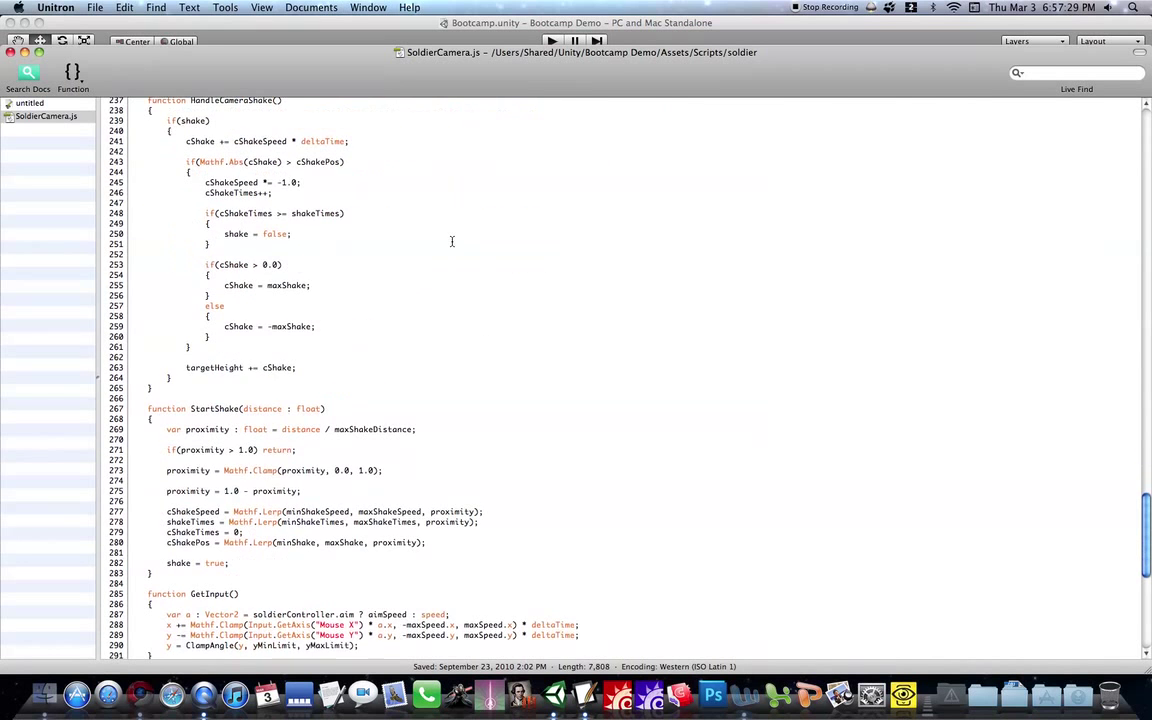
pyautogui.scroll(-3)
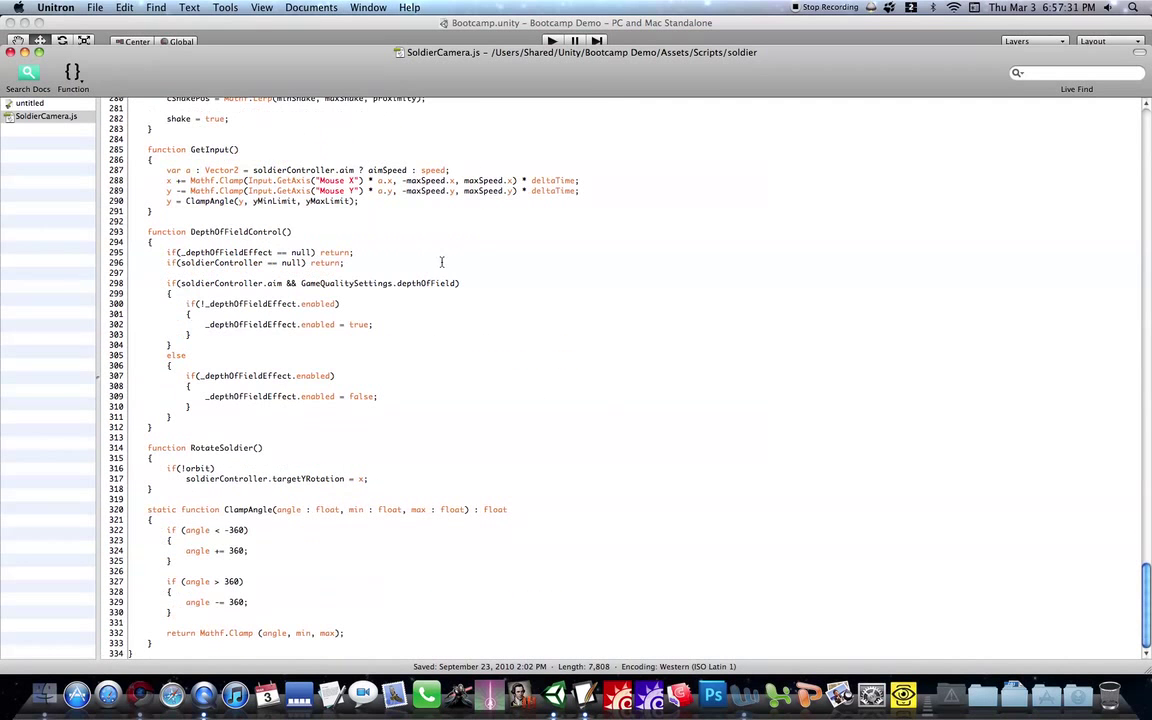
pyautogui.scroll(3)
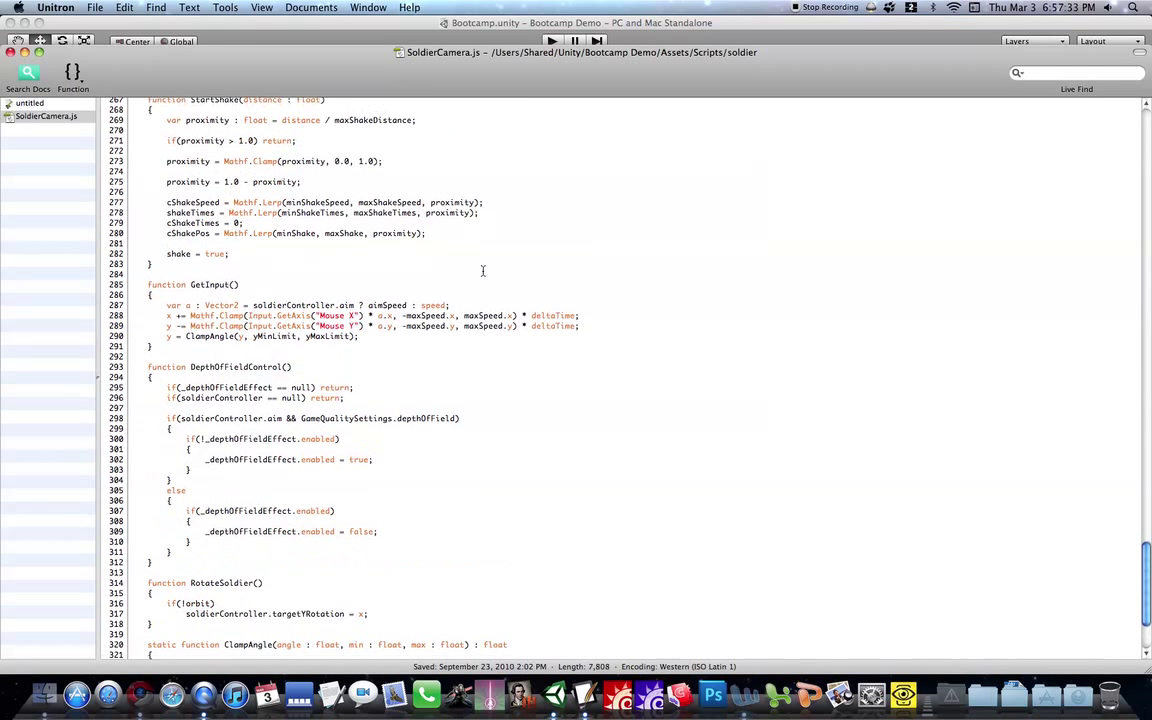
pyautogui.scroll(-3)
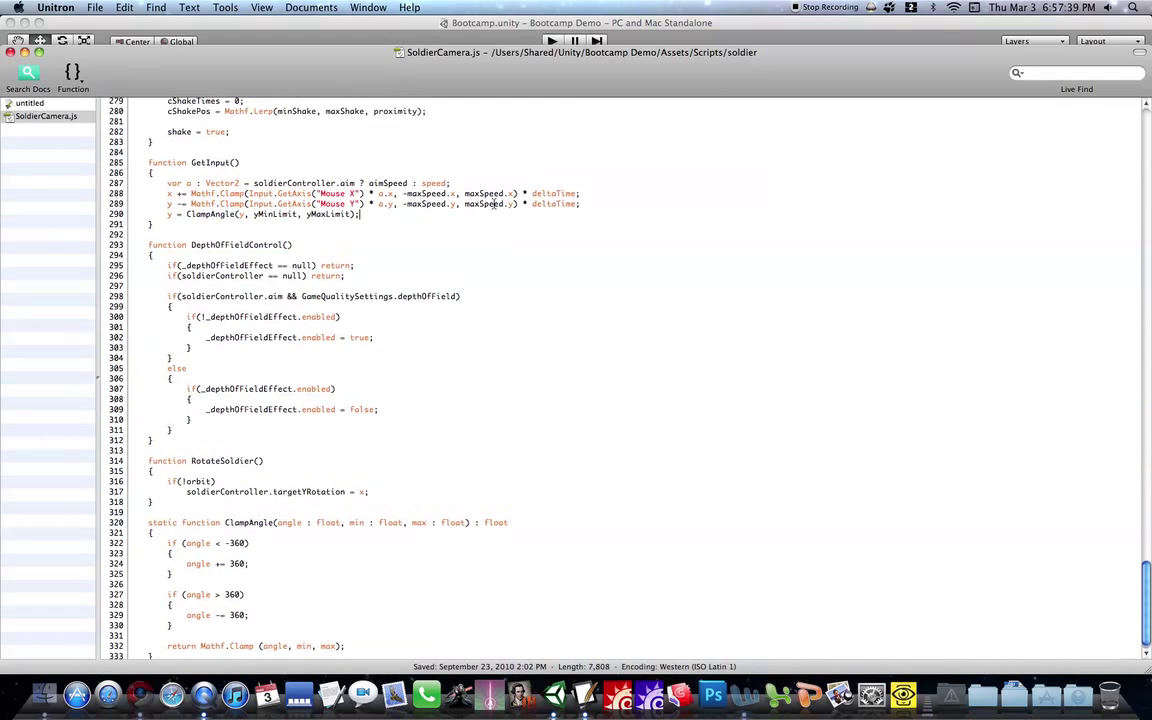
pyautogui.scroll(3)
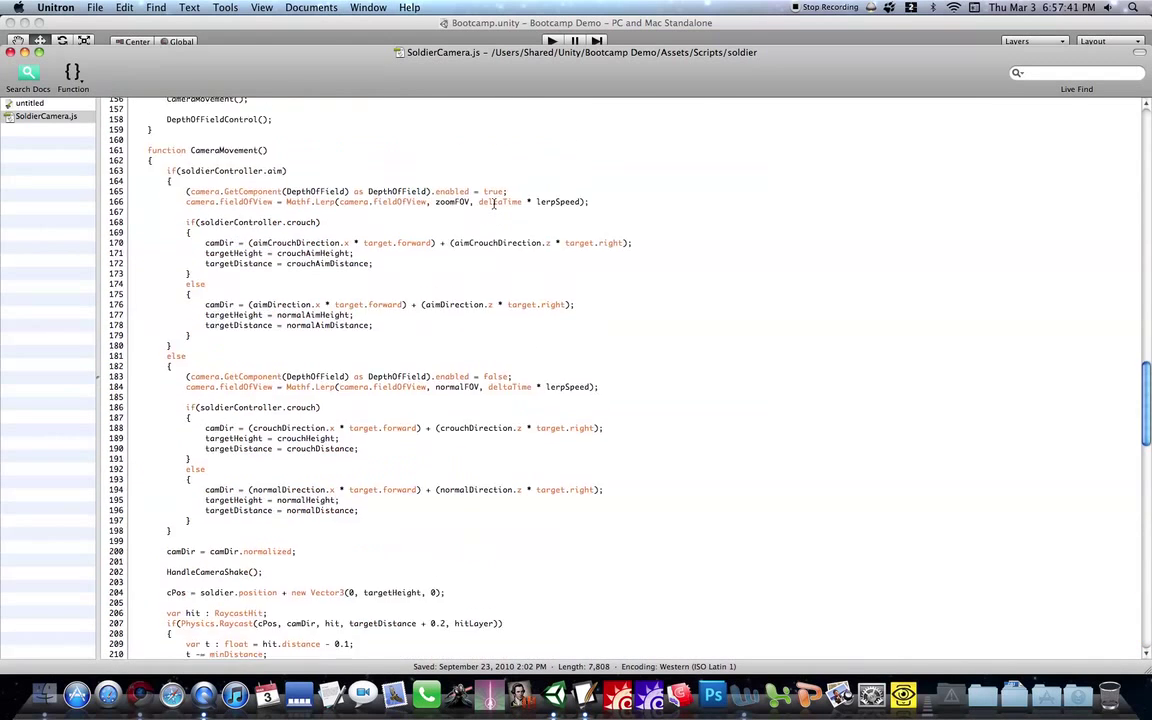
pyautogui.scroll(3)
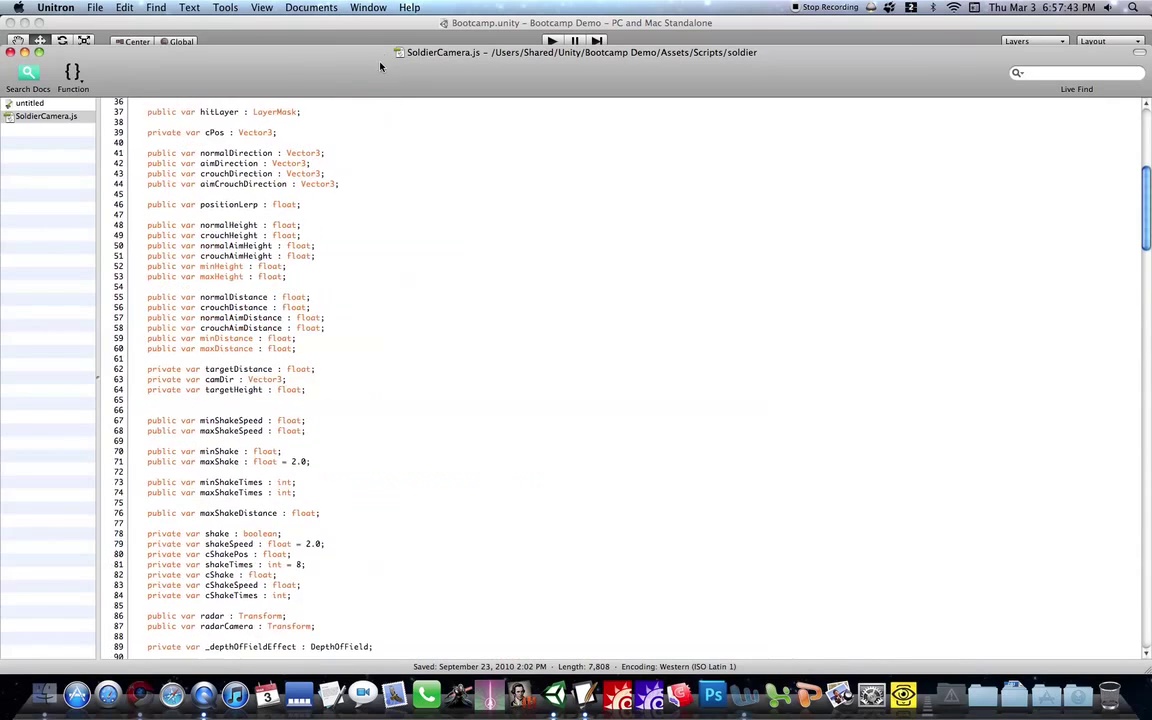